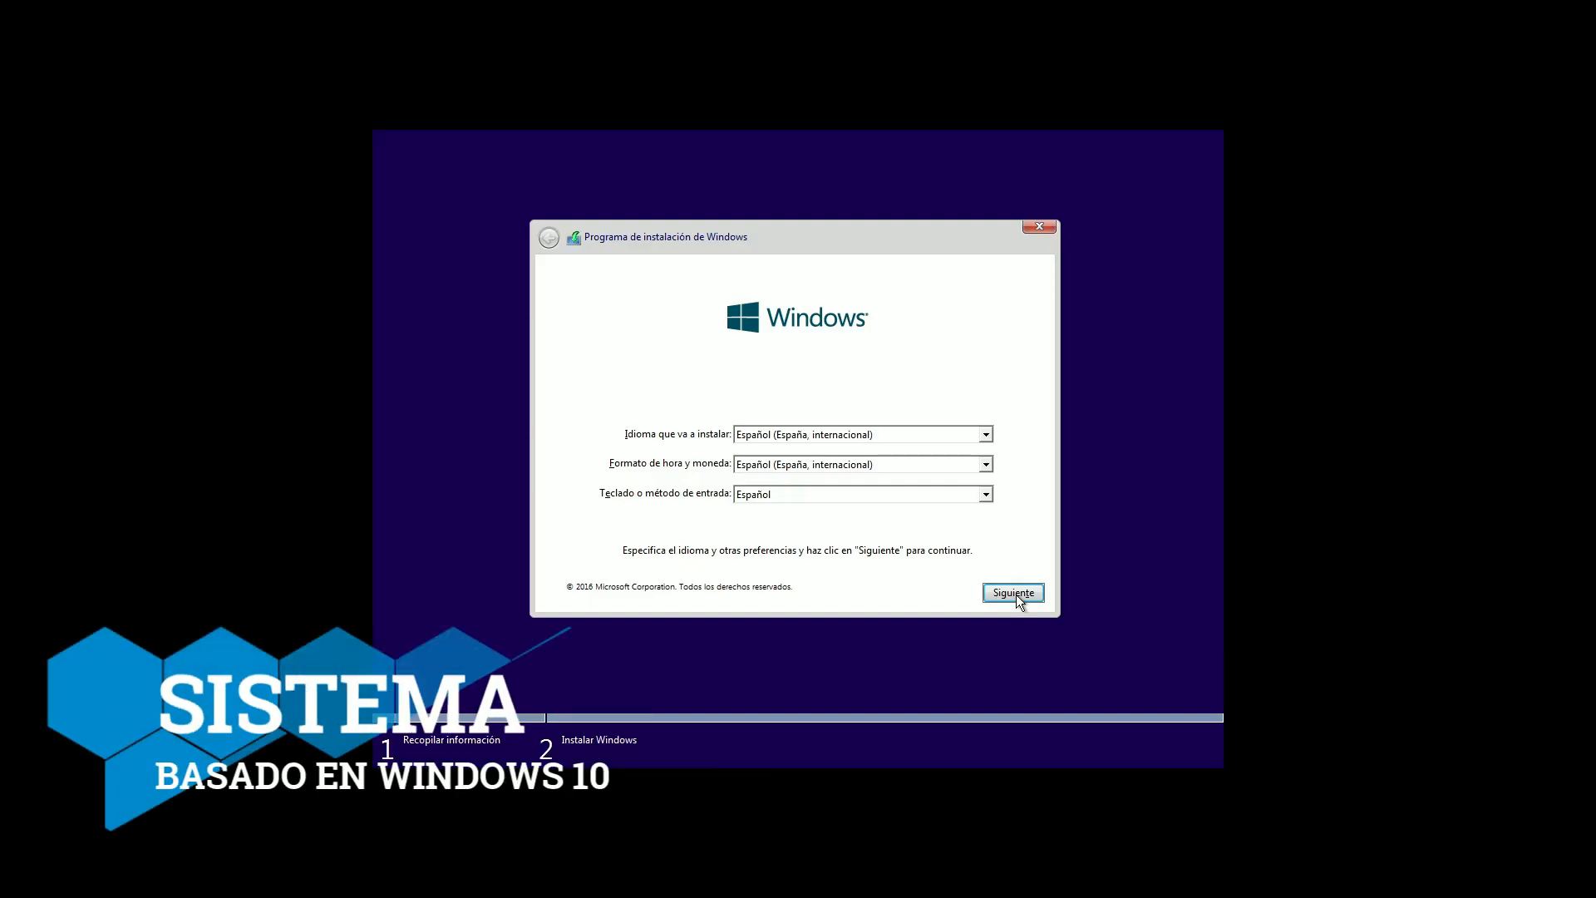
Accept the Spanish language settings and continue to the install-location screen.
left_click(1013, 592)
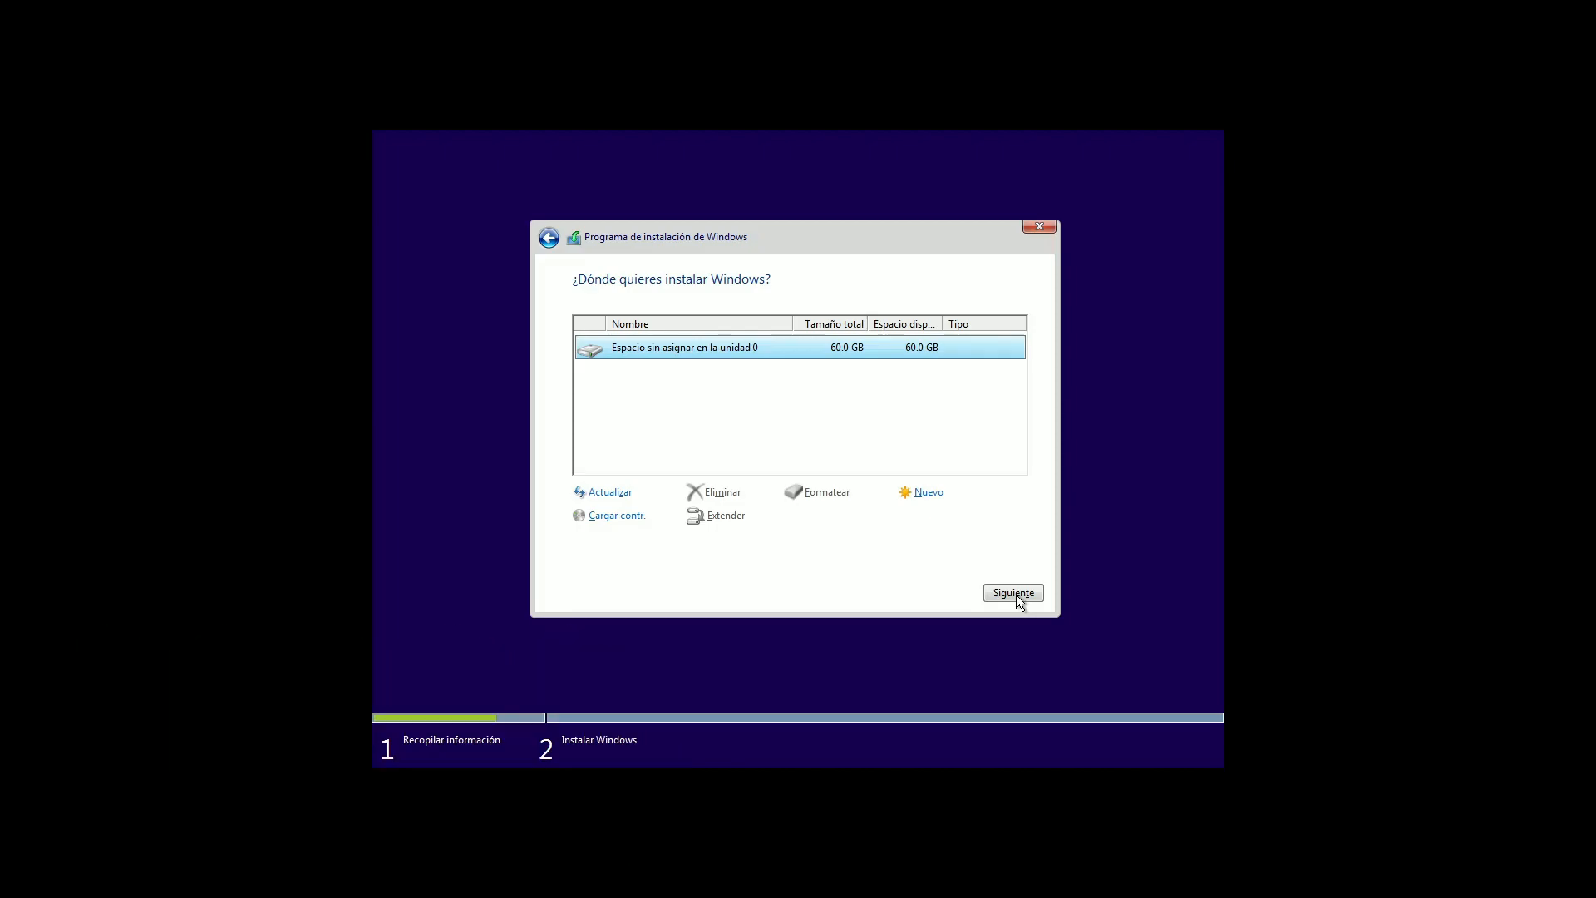
left_click(1013, 592)
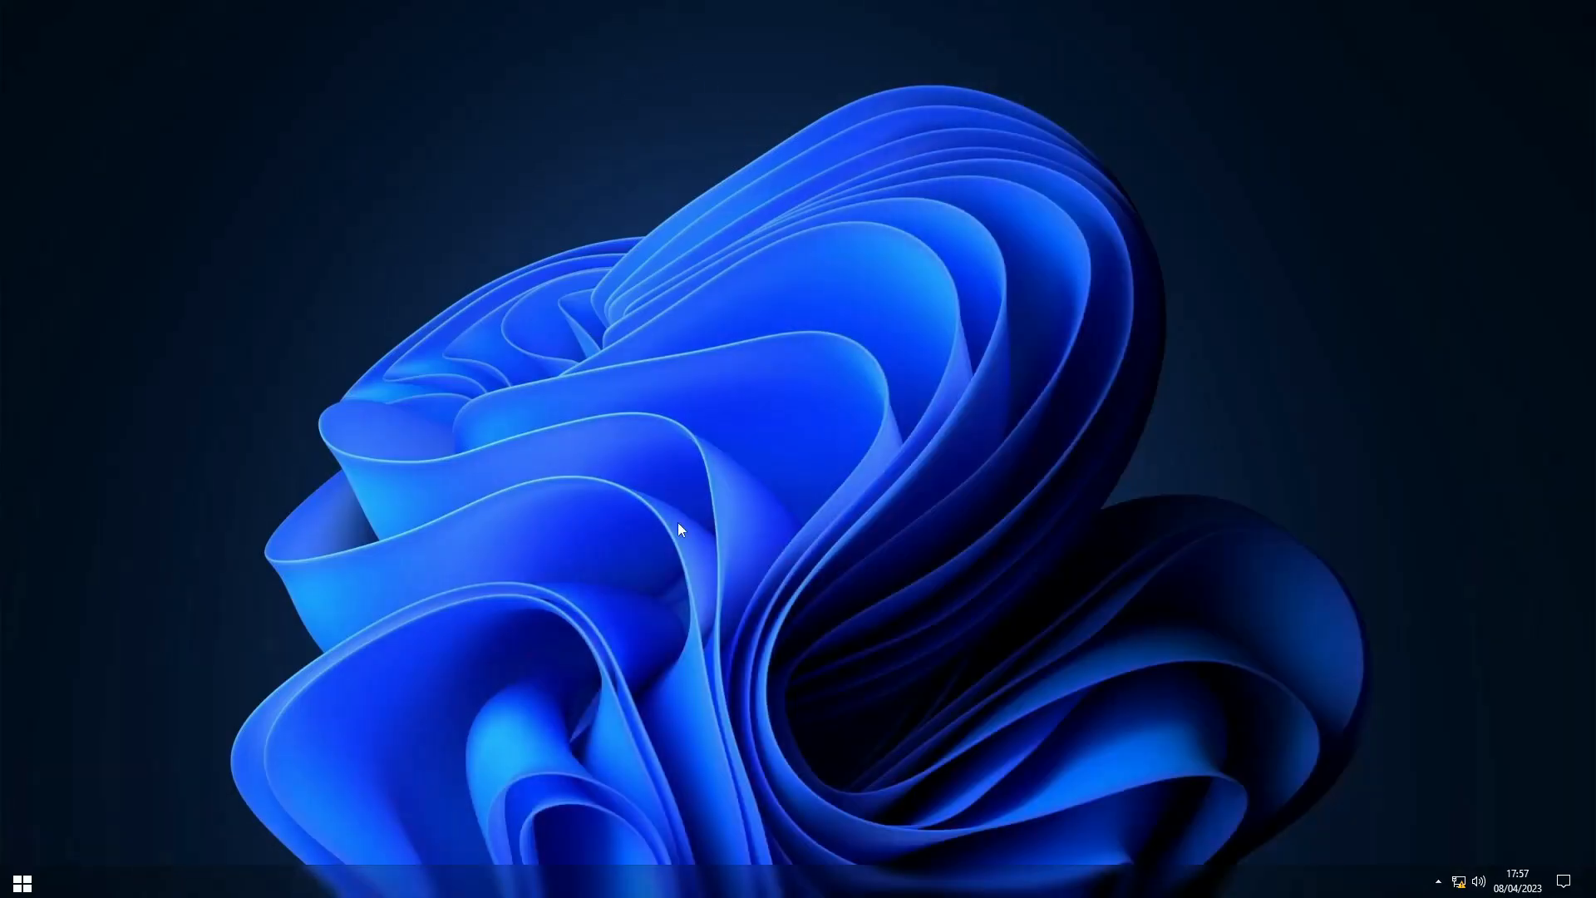
mouse_move(559, 480)
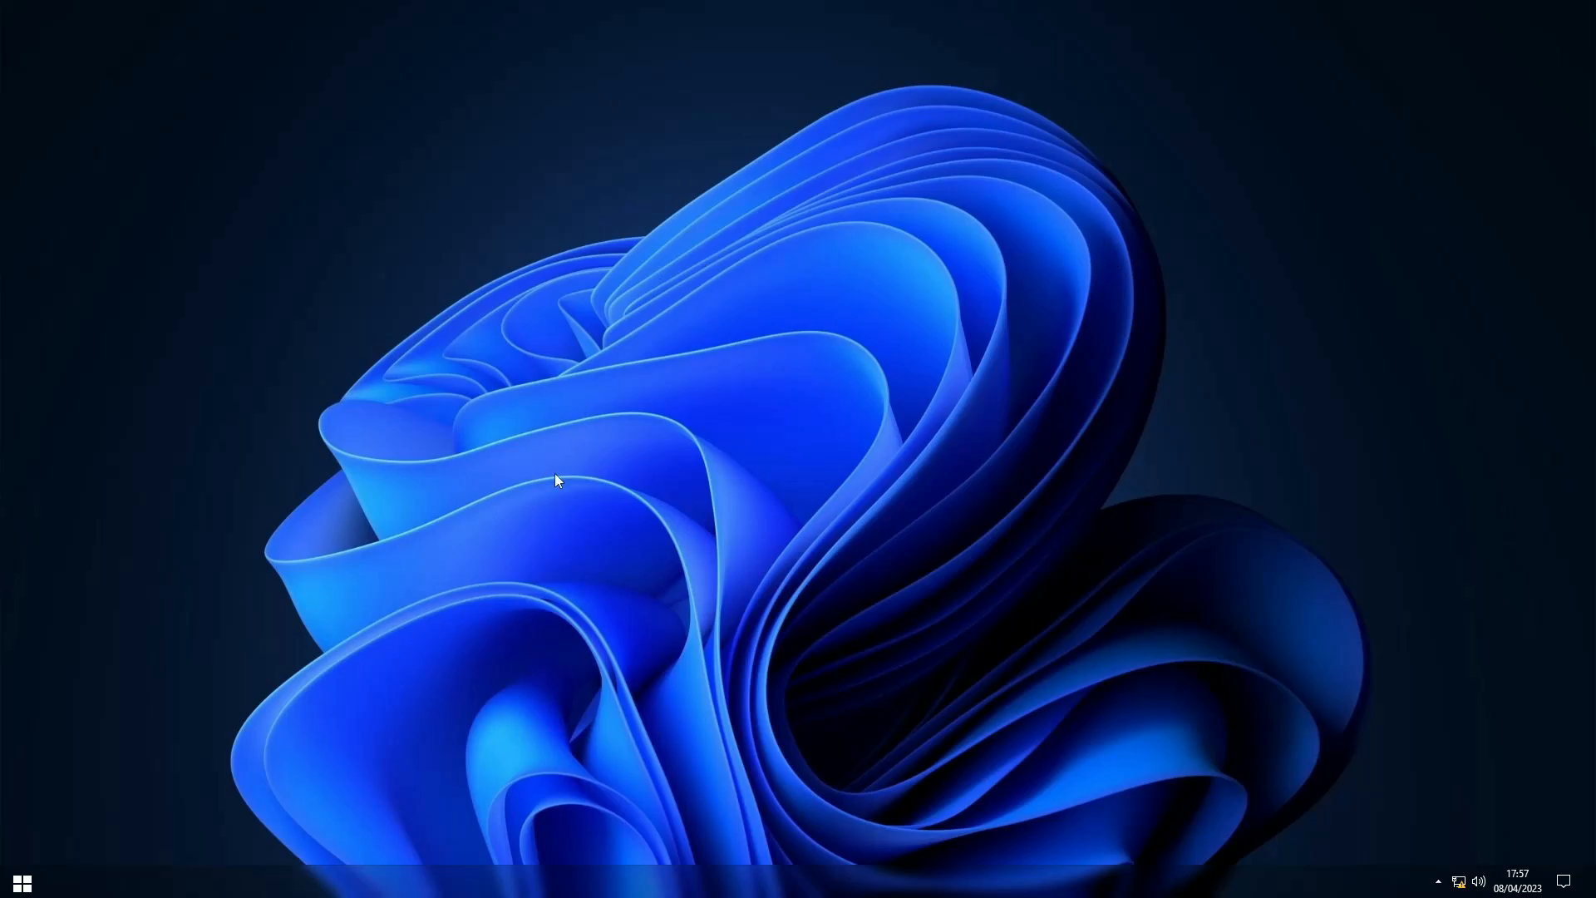
left_click(19, 882)
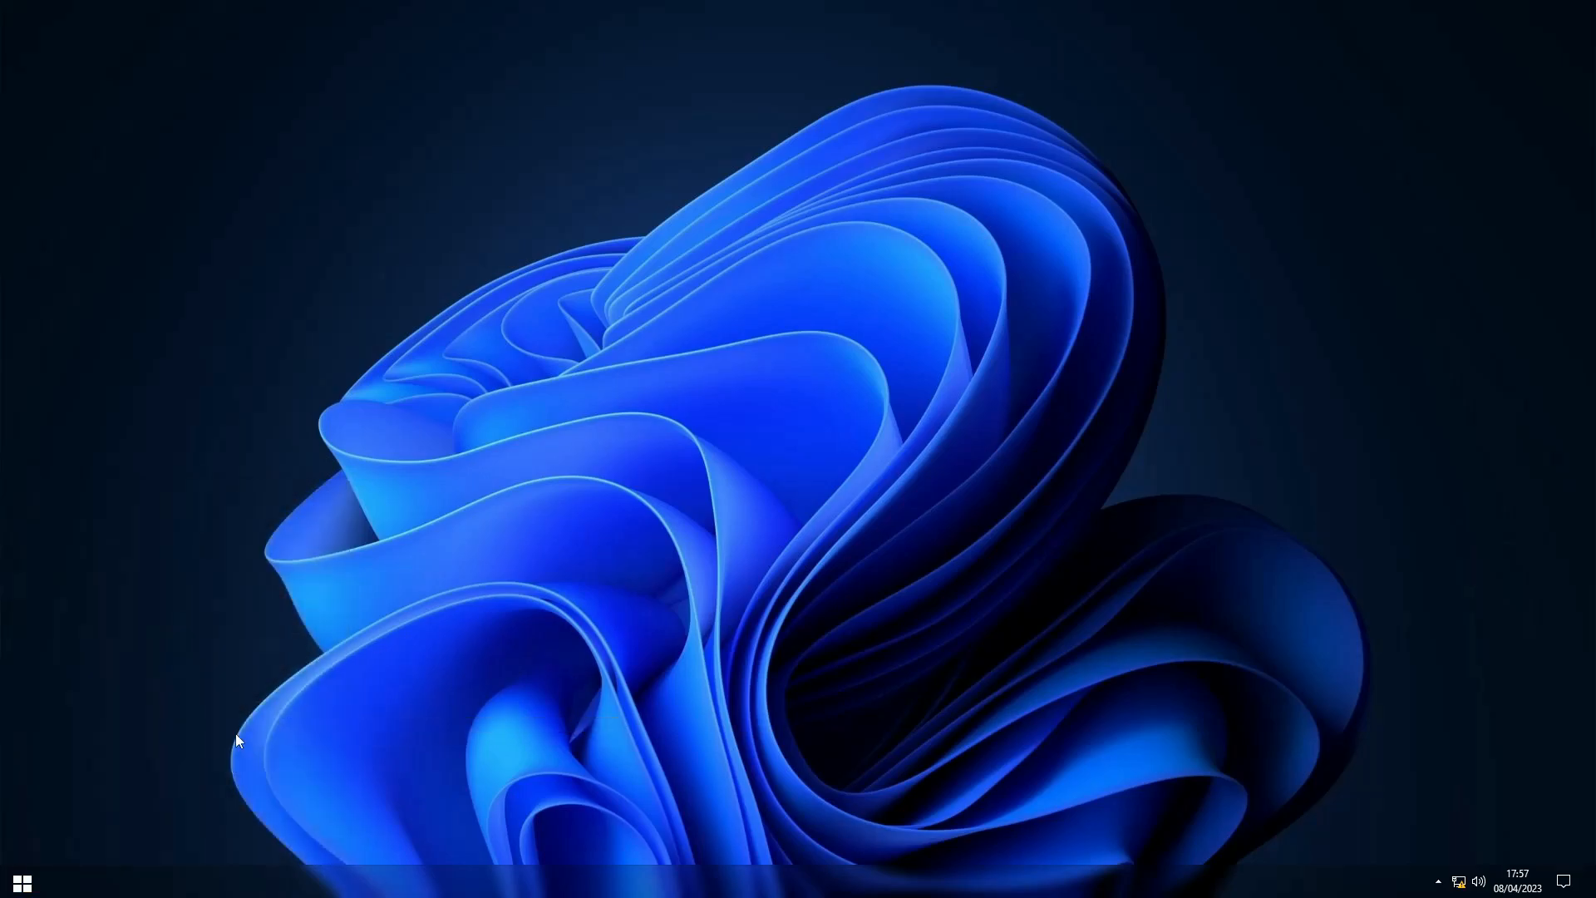
Run winver to view the Windows 10 build 14393 info, then dismiss it.
left_click(20, 881)
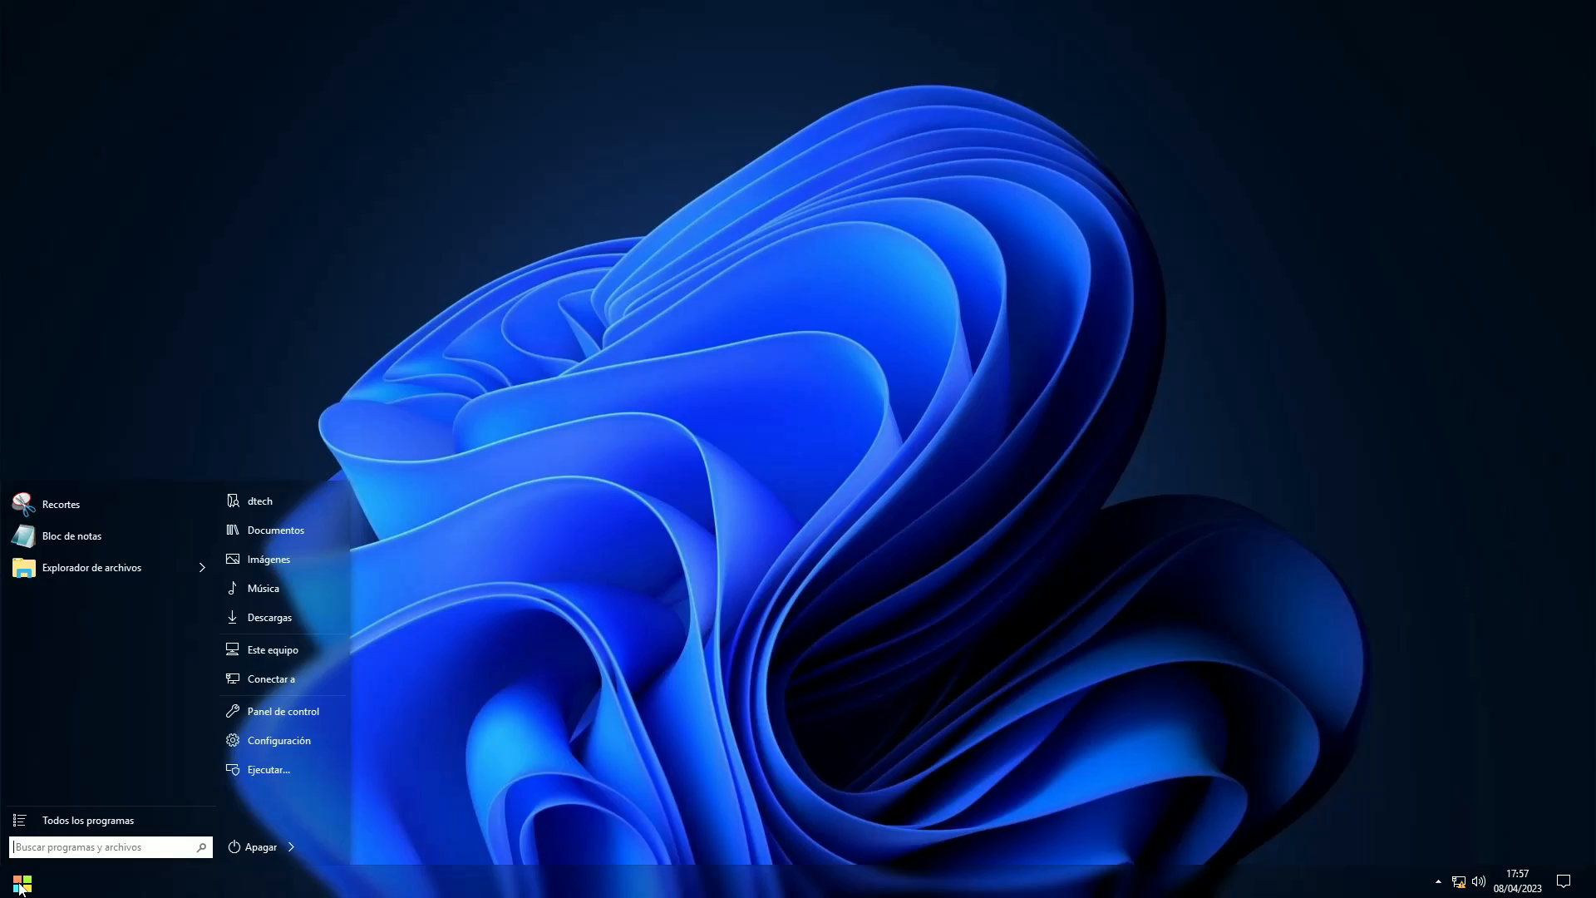
type("winver")
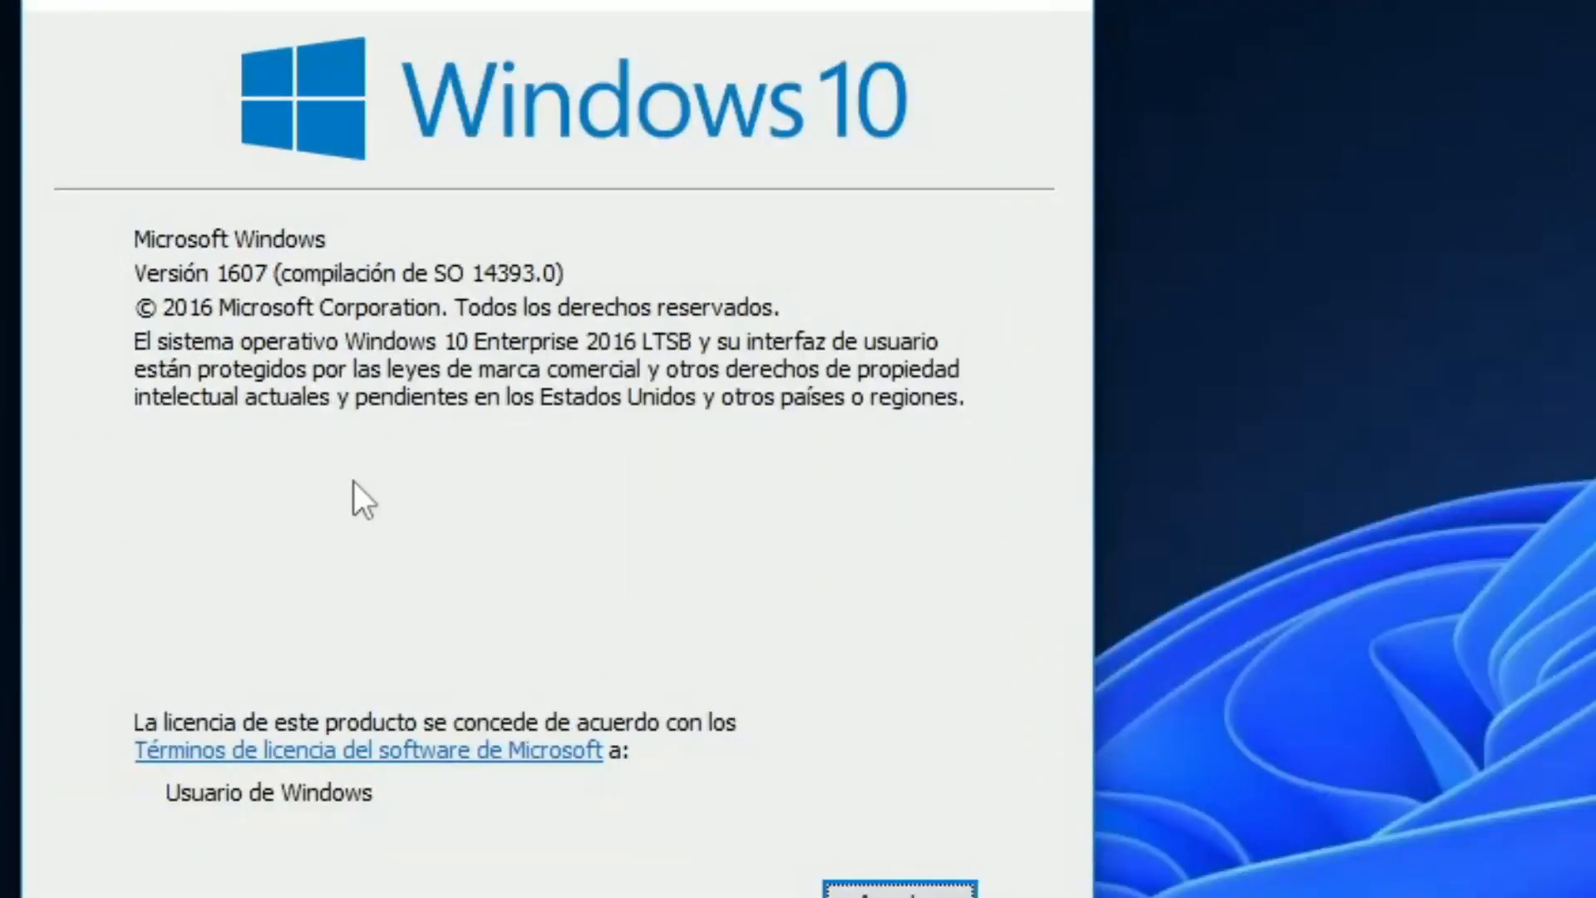
mouse_move(183, 274)
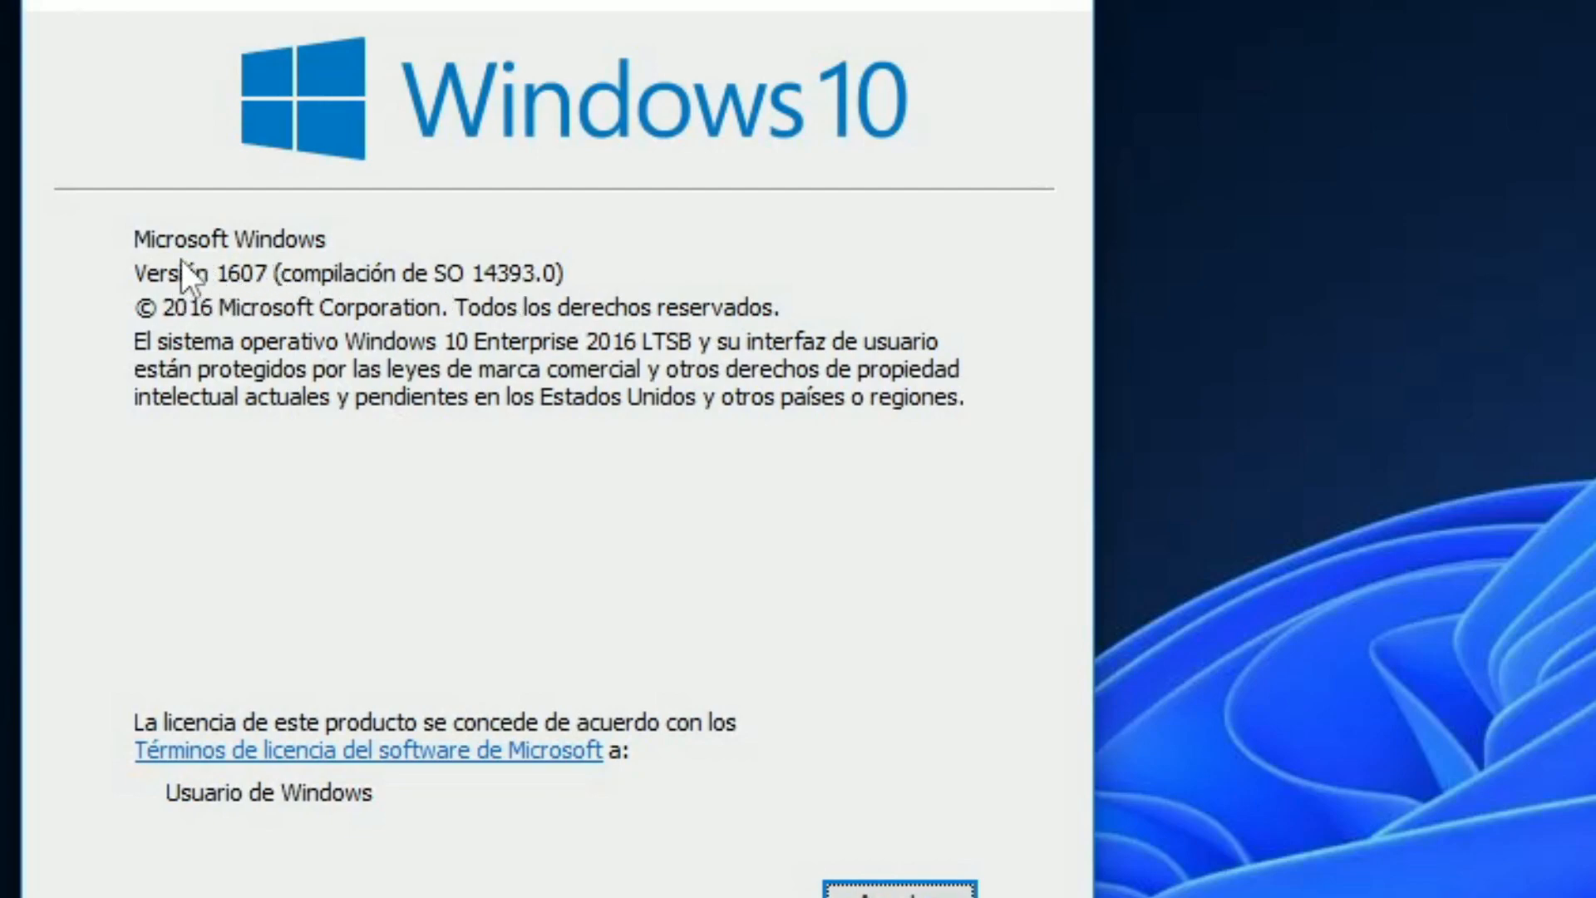
mouse_move(496, 292)
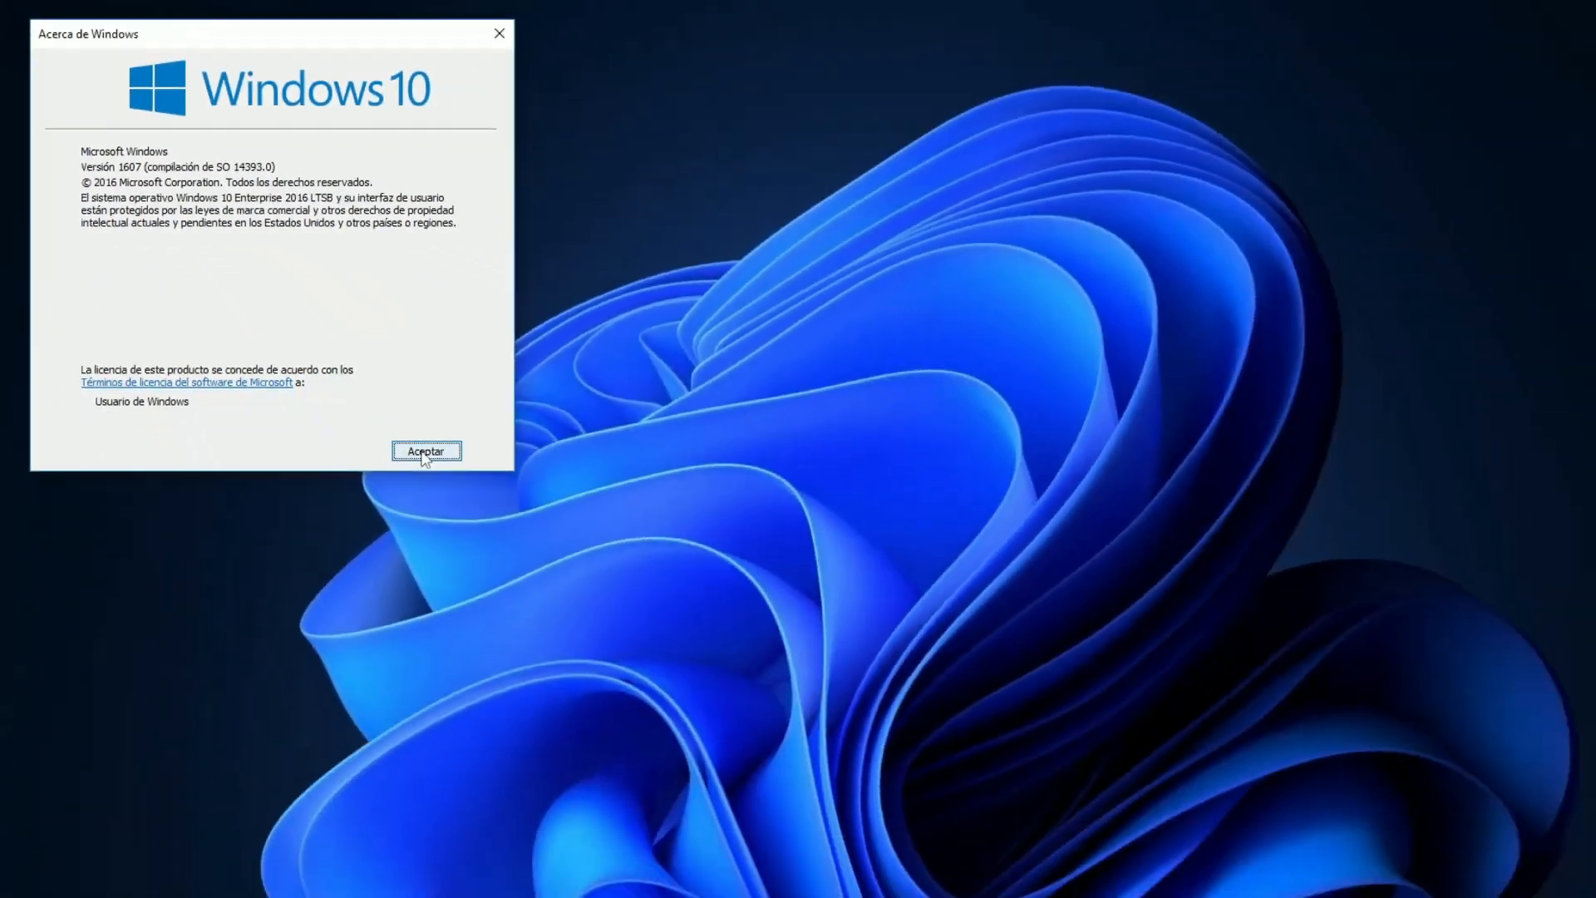
left_click(424, 450)
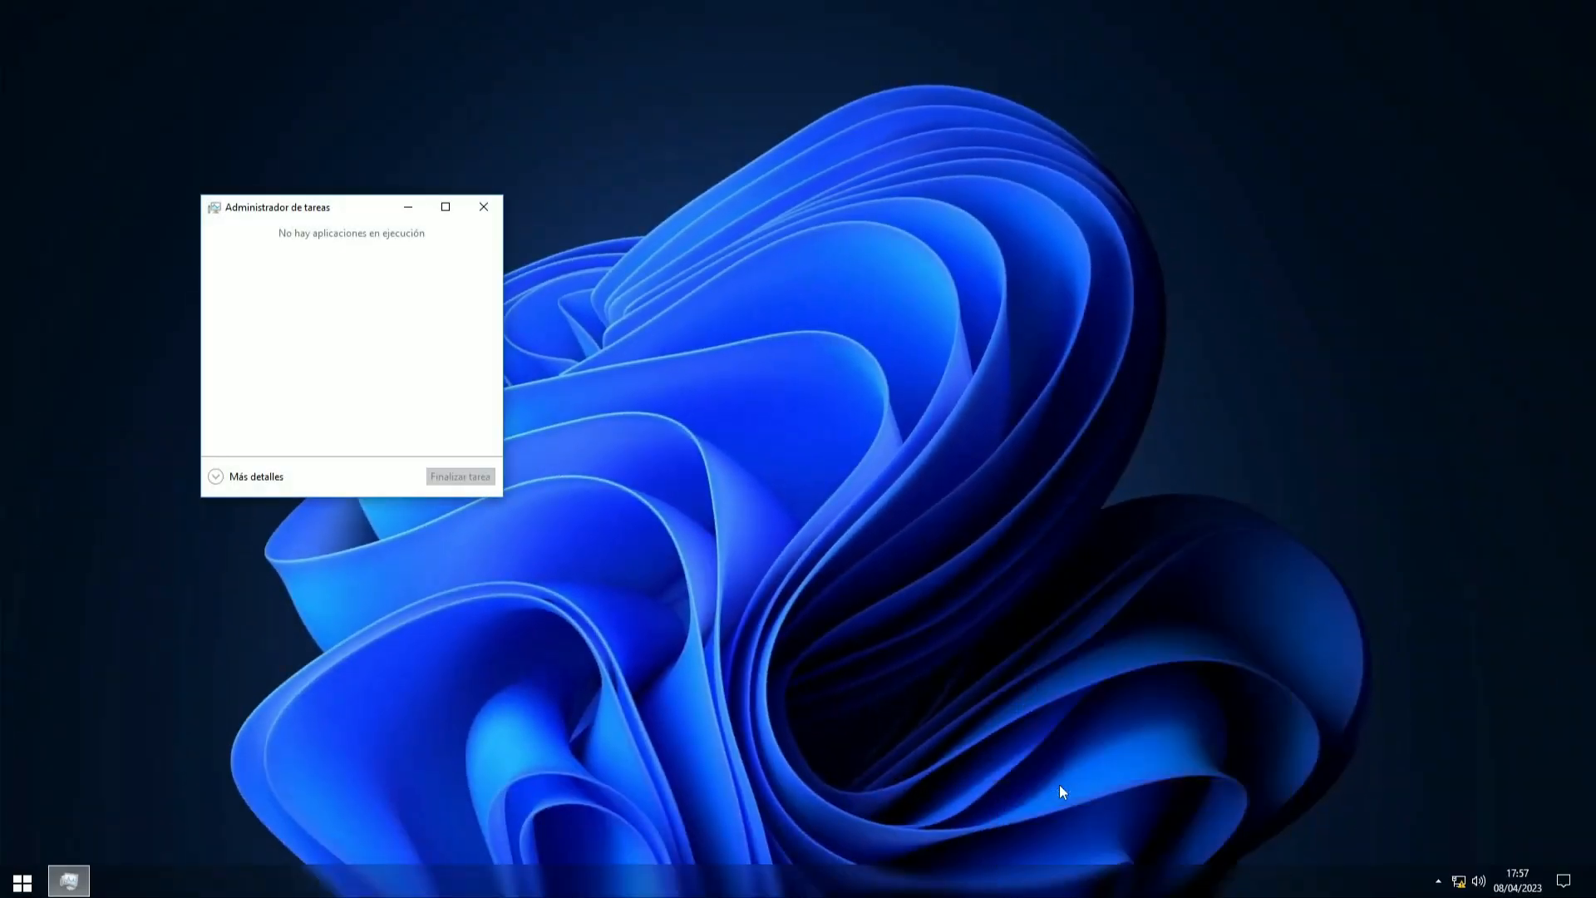
Expand Task Manager to full details and review the CPU and memory performance figures.
left_click(256, 477)
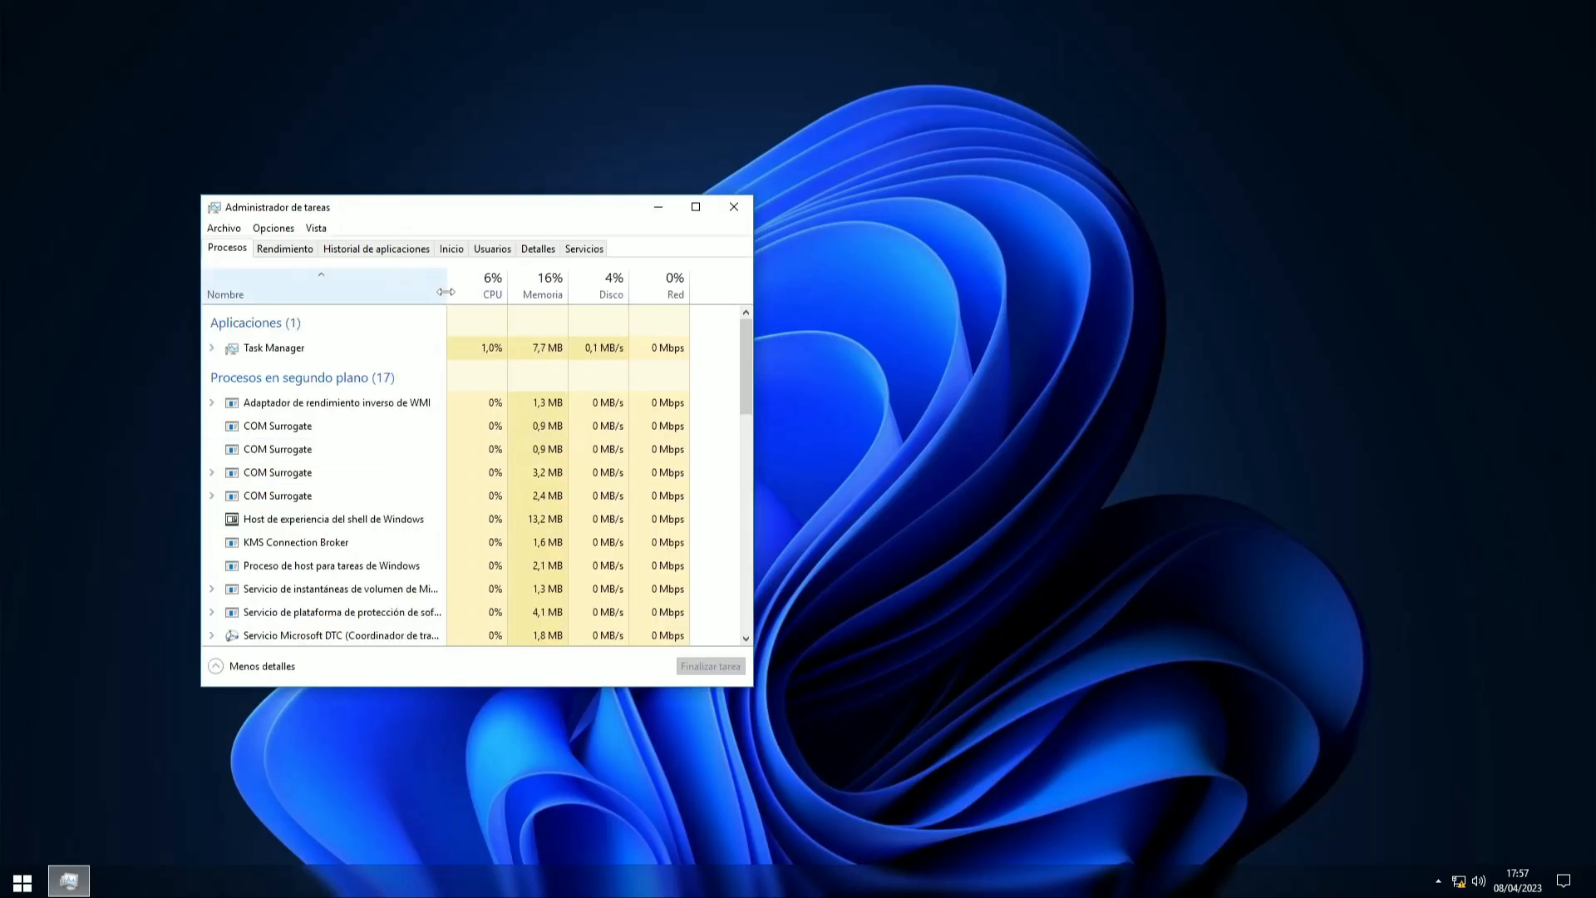
left_click(695, 206)
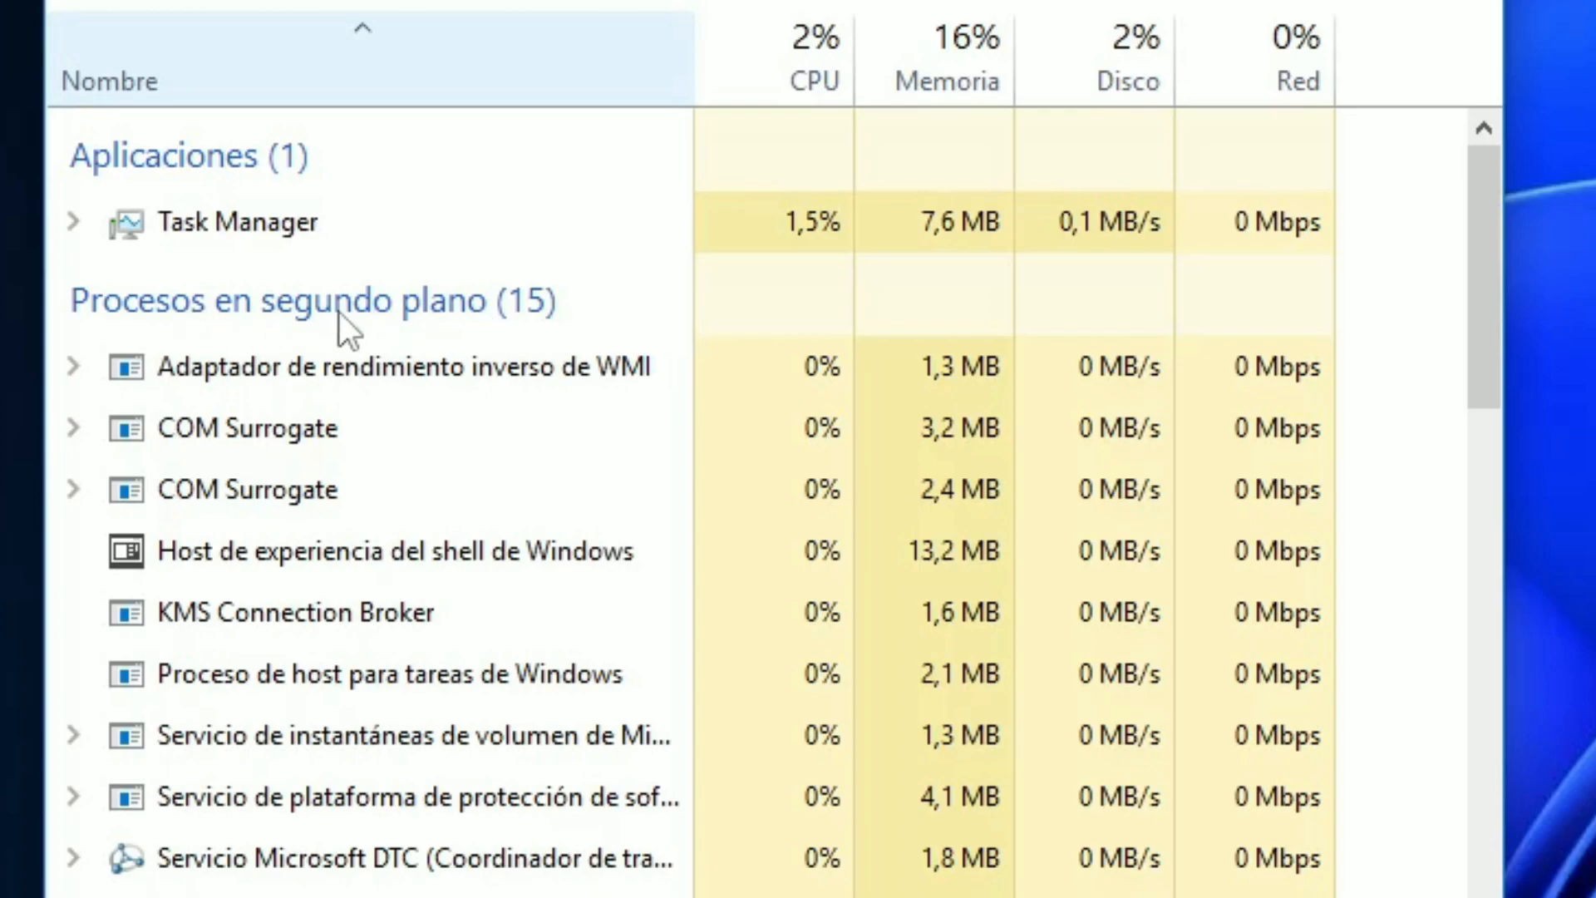
mouse_move(429, 201)
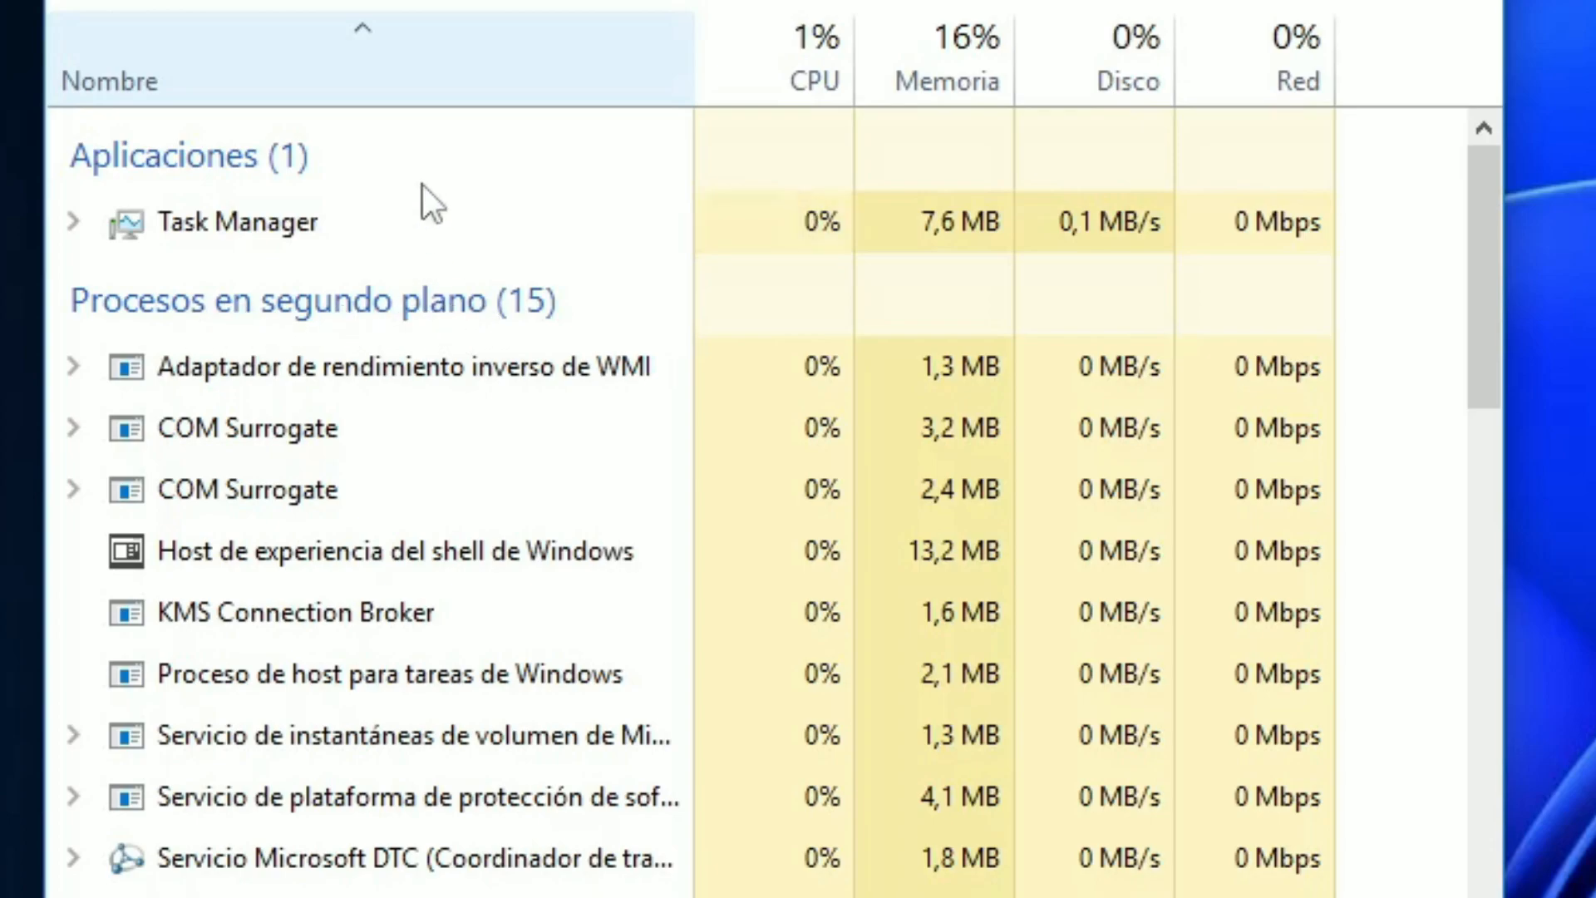
left_click(261, 66)
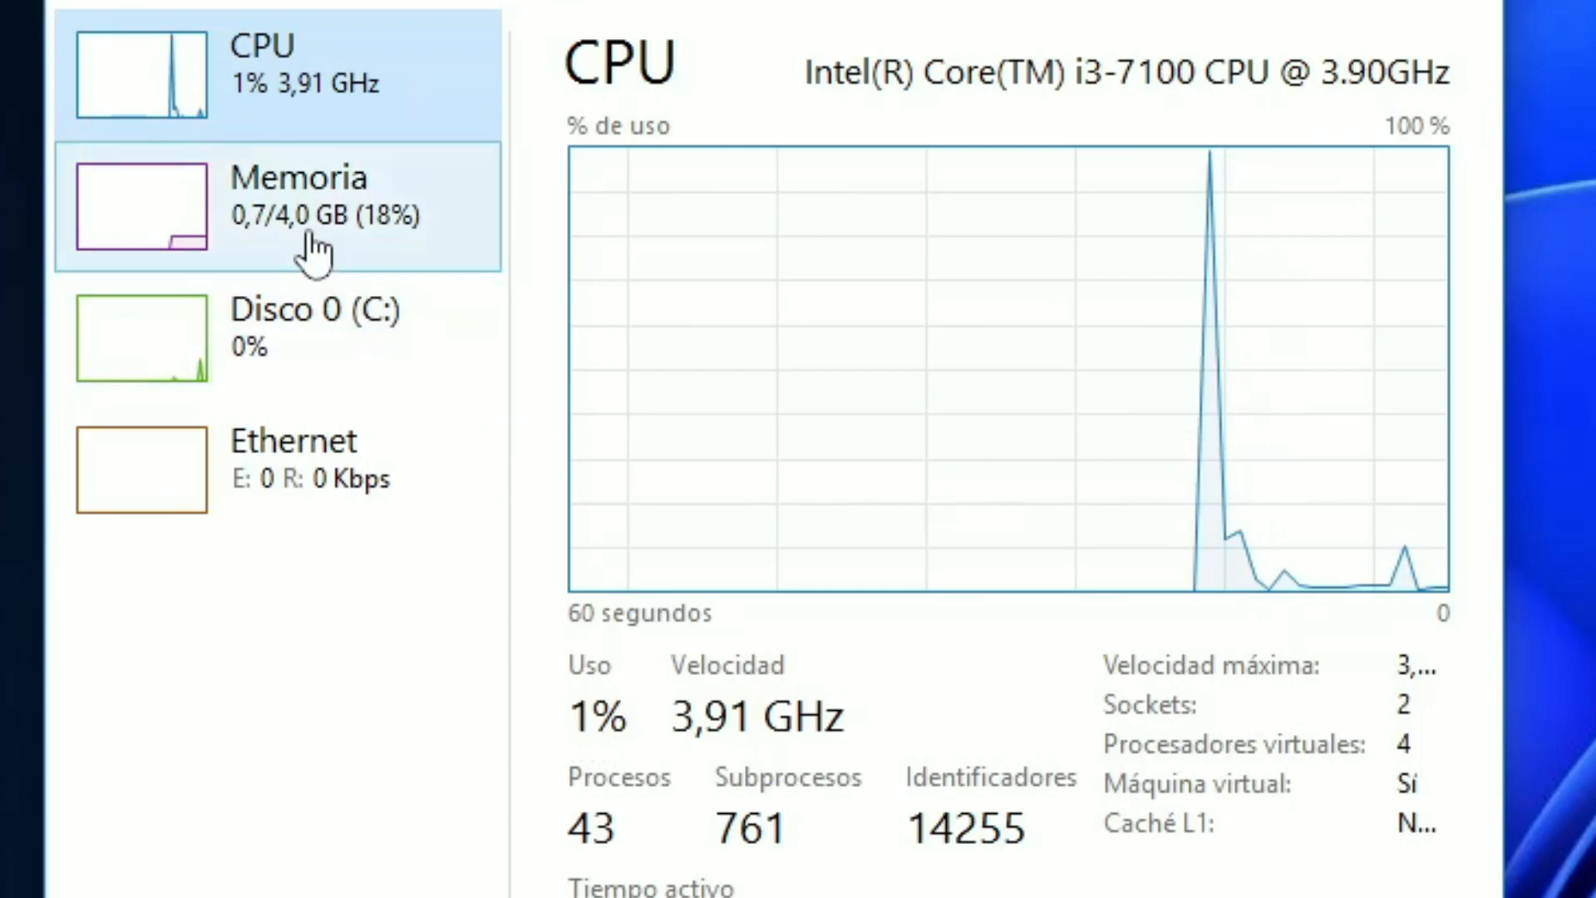
left_click(297, 193)
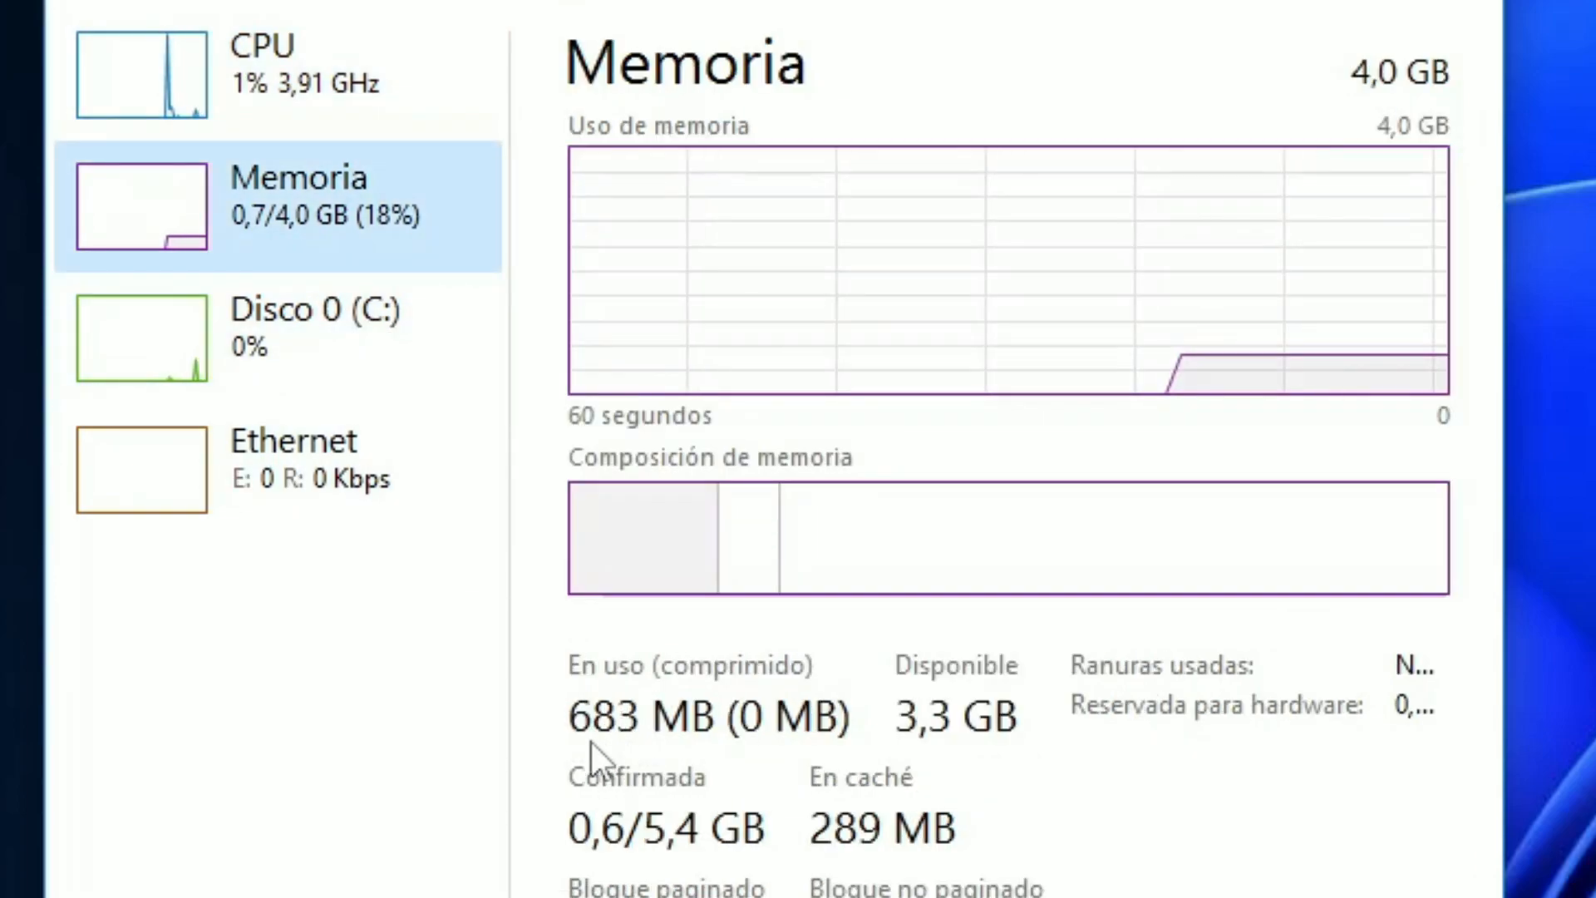
mouse_move(657, 749)
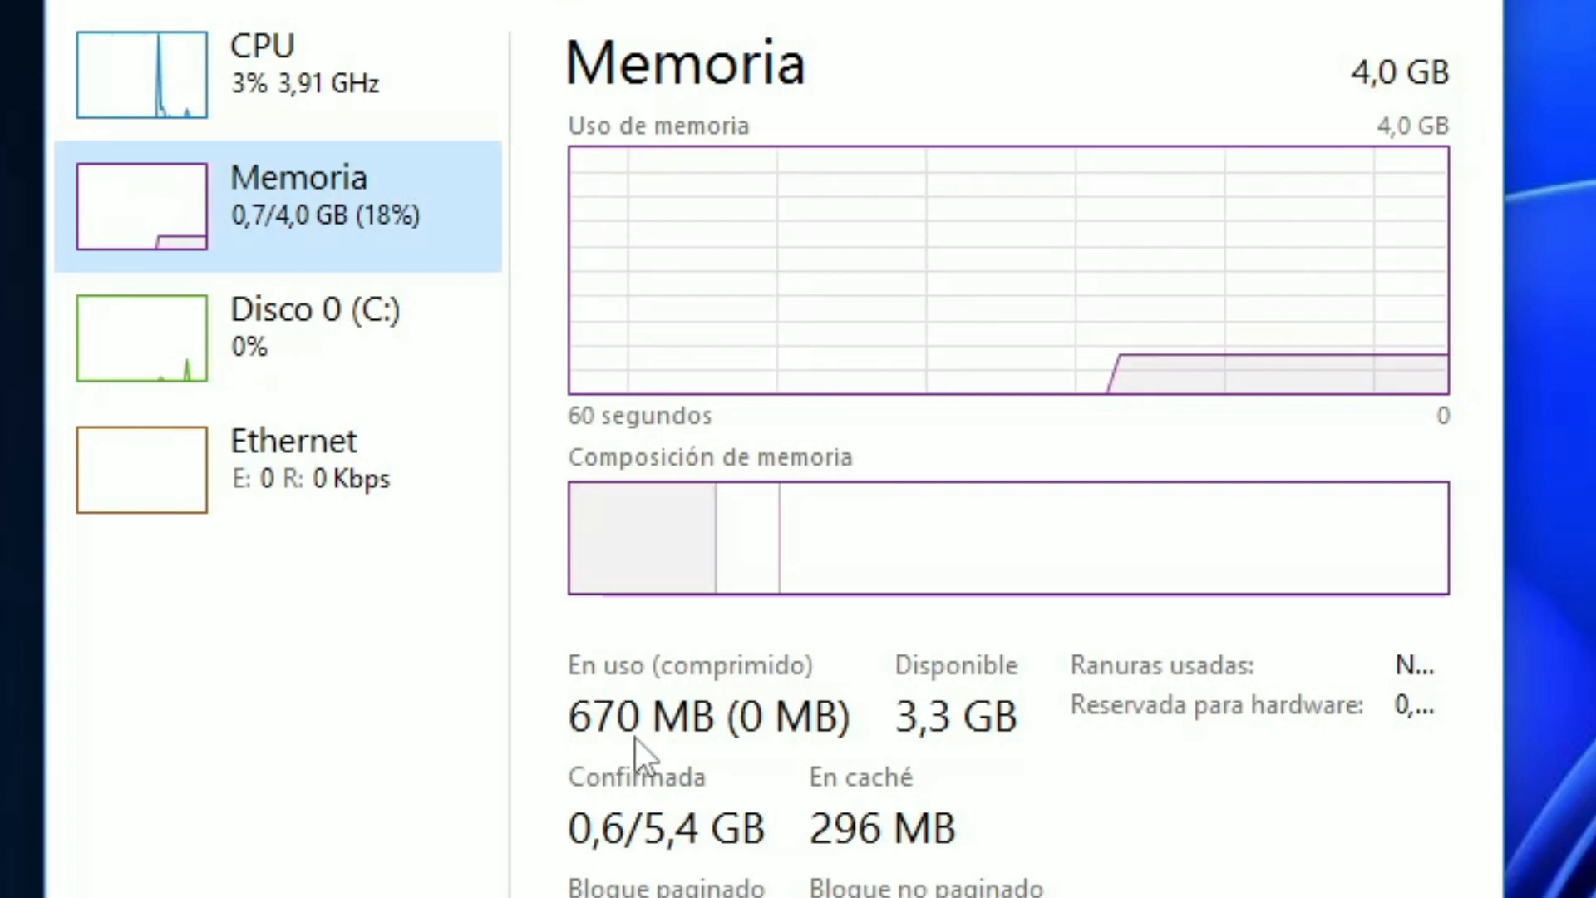
mouse_move(1401, 63)
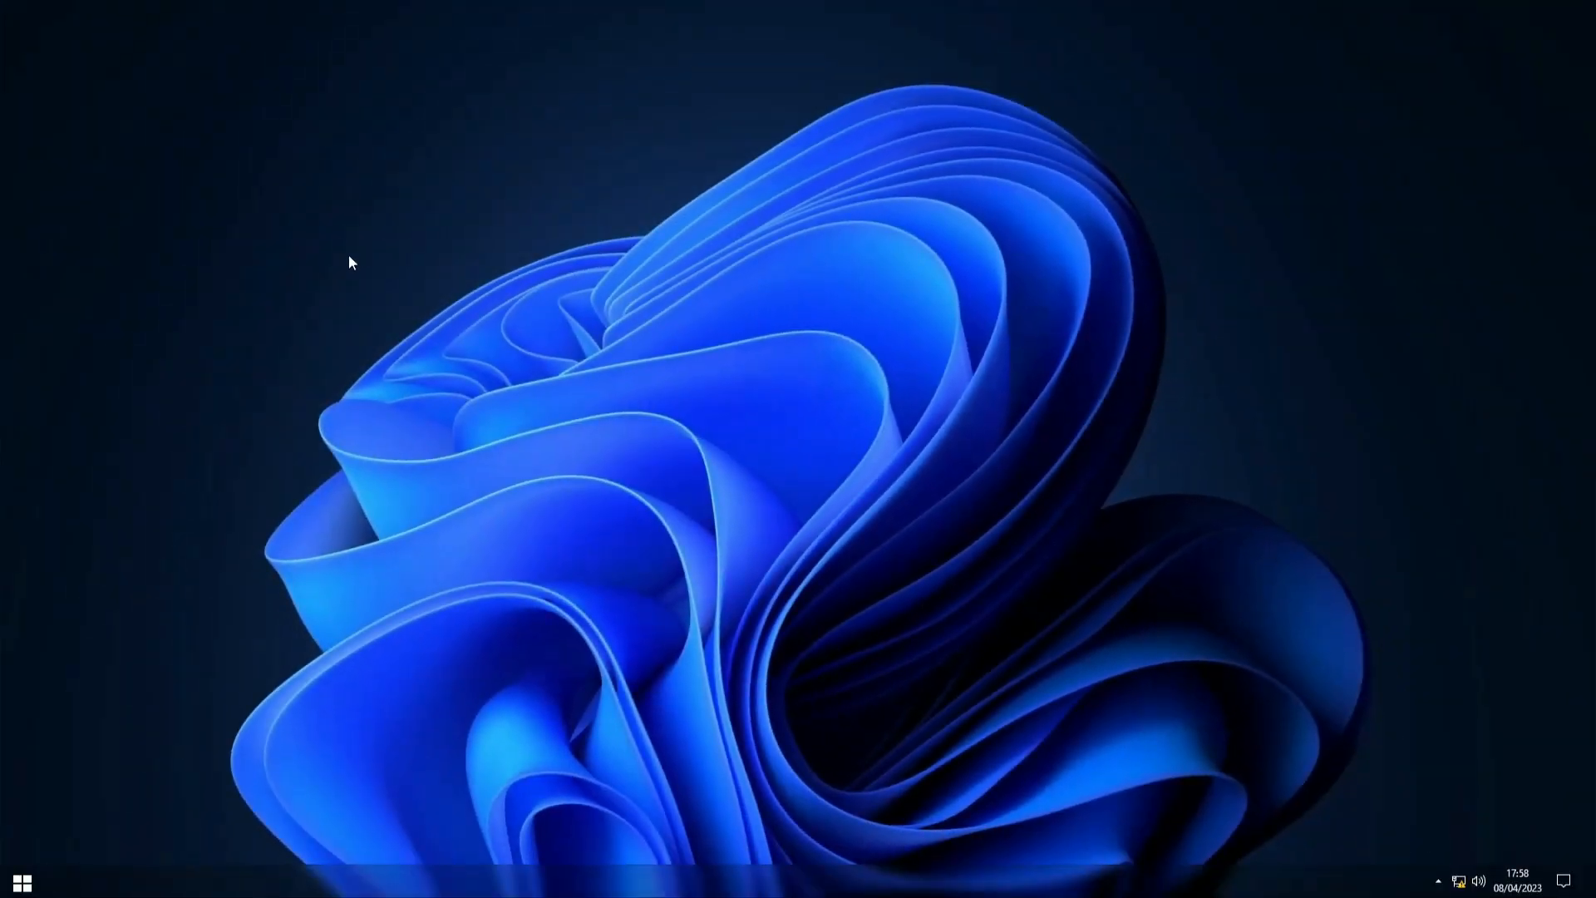
View the SYSTEM (C:) drive properties from This PC, showing 5,68 GB used of 59,5 GB.
left_click(68, 881)
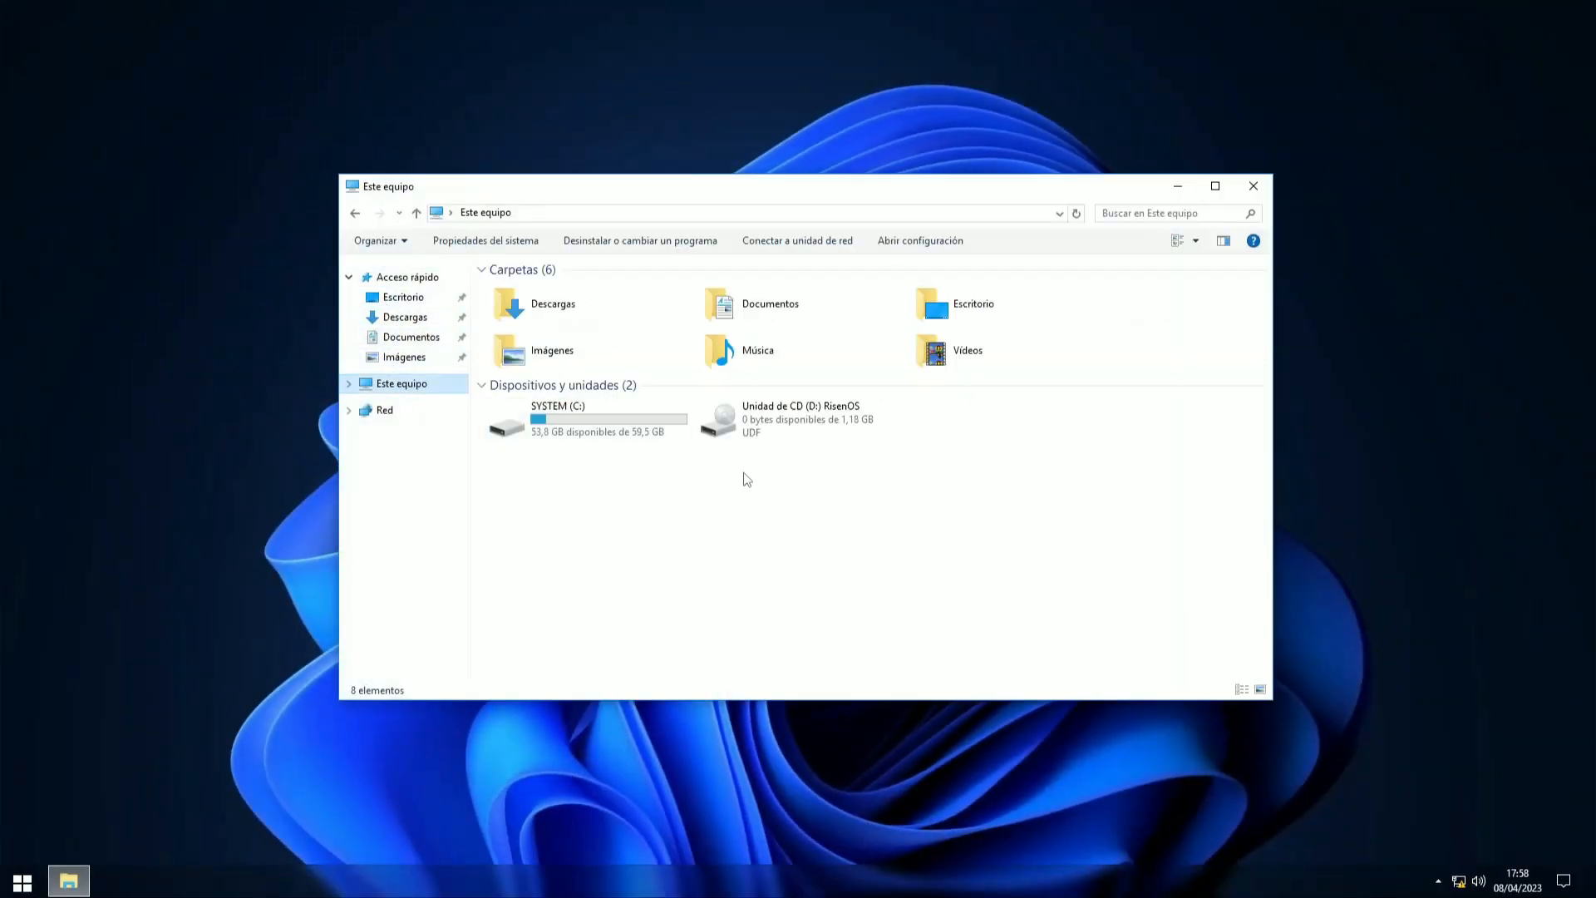
right_click(559, 418)
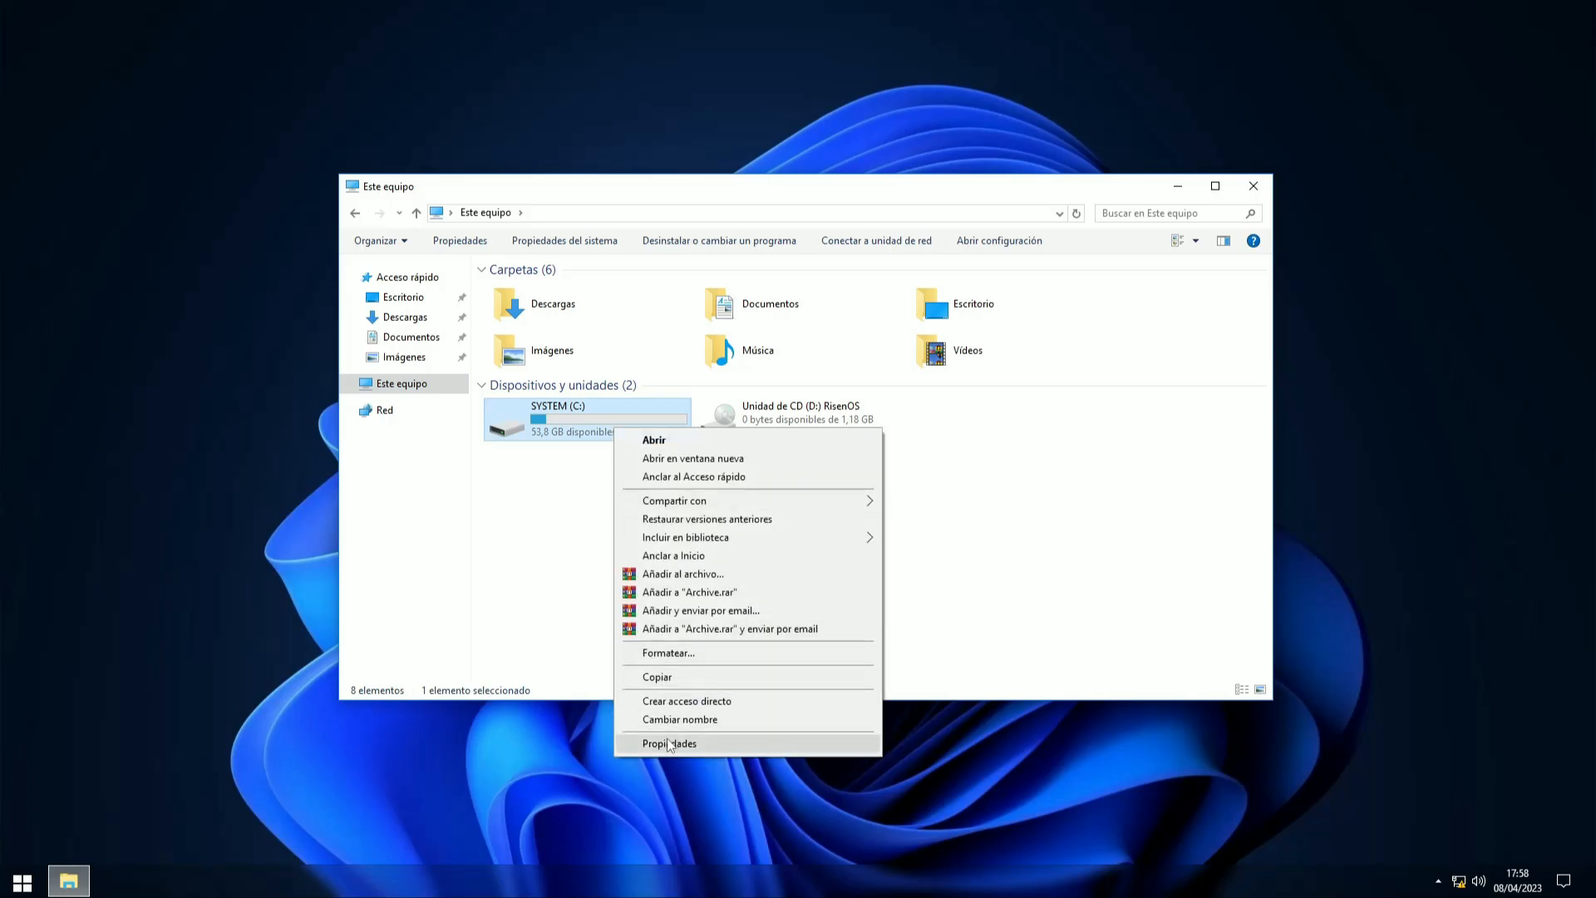
left_click(668, 743)
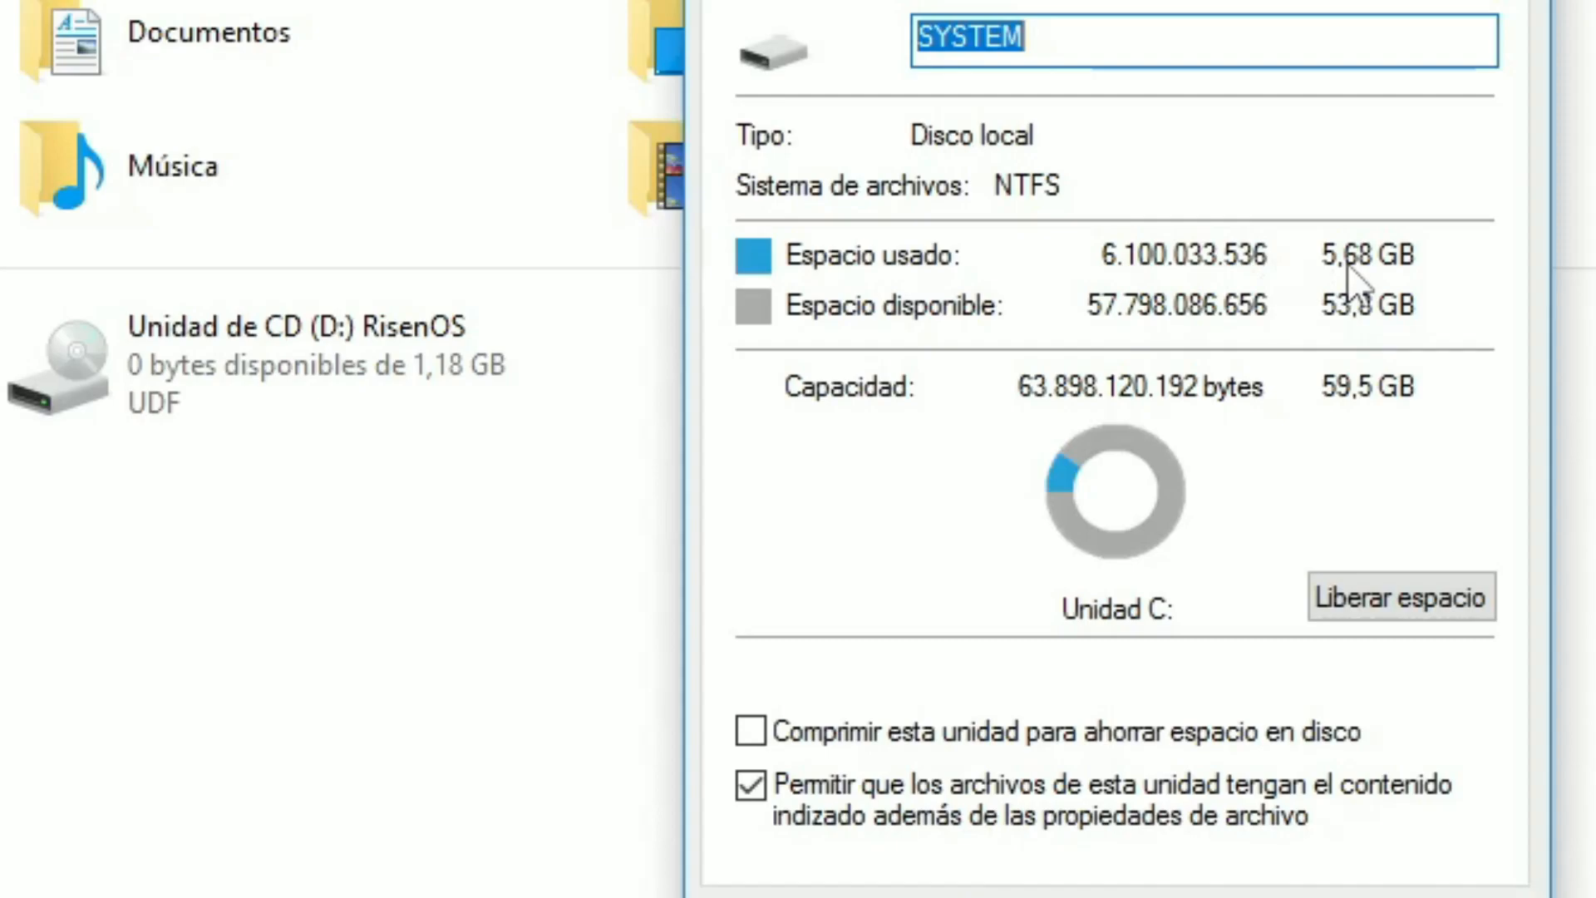
mouse_move(1349, 289)
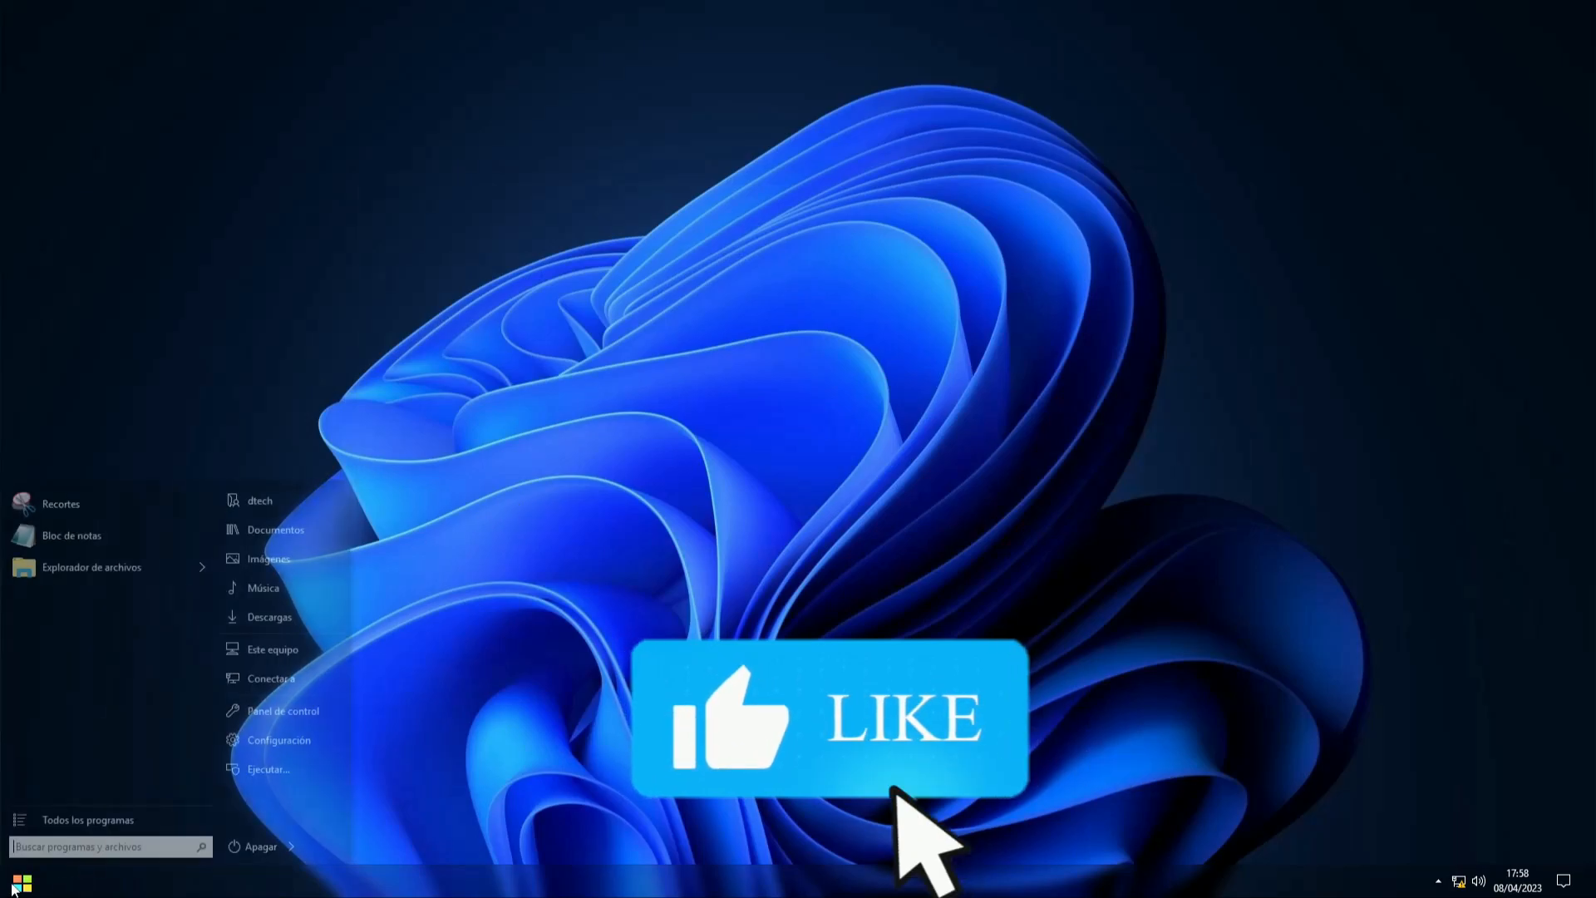
Review installed programs: Visual C++ x86 redistributable, StartIsBack++, UltraUXThemePatcher, WinRAR 6.11.
left_click(282, 711)
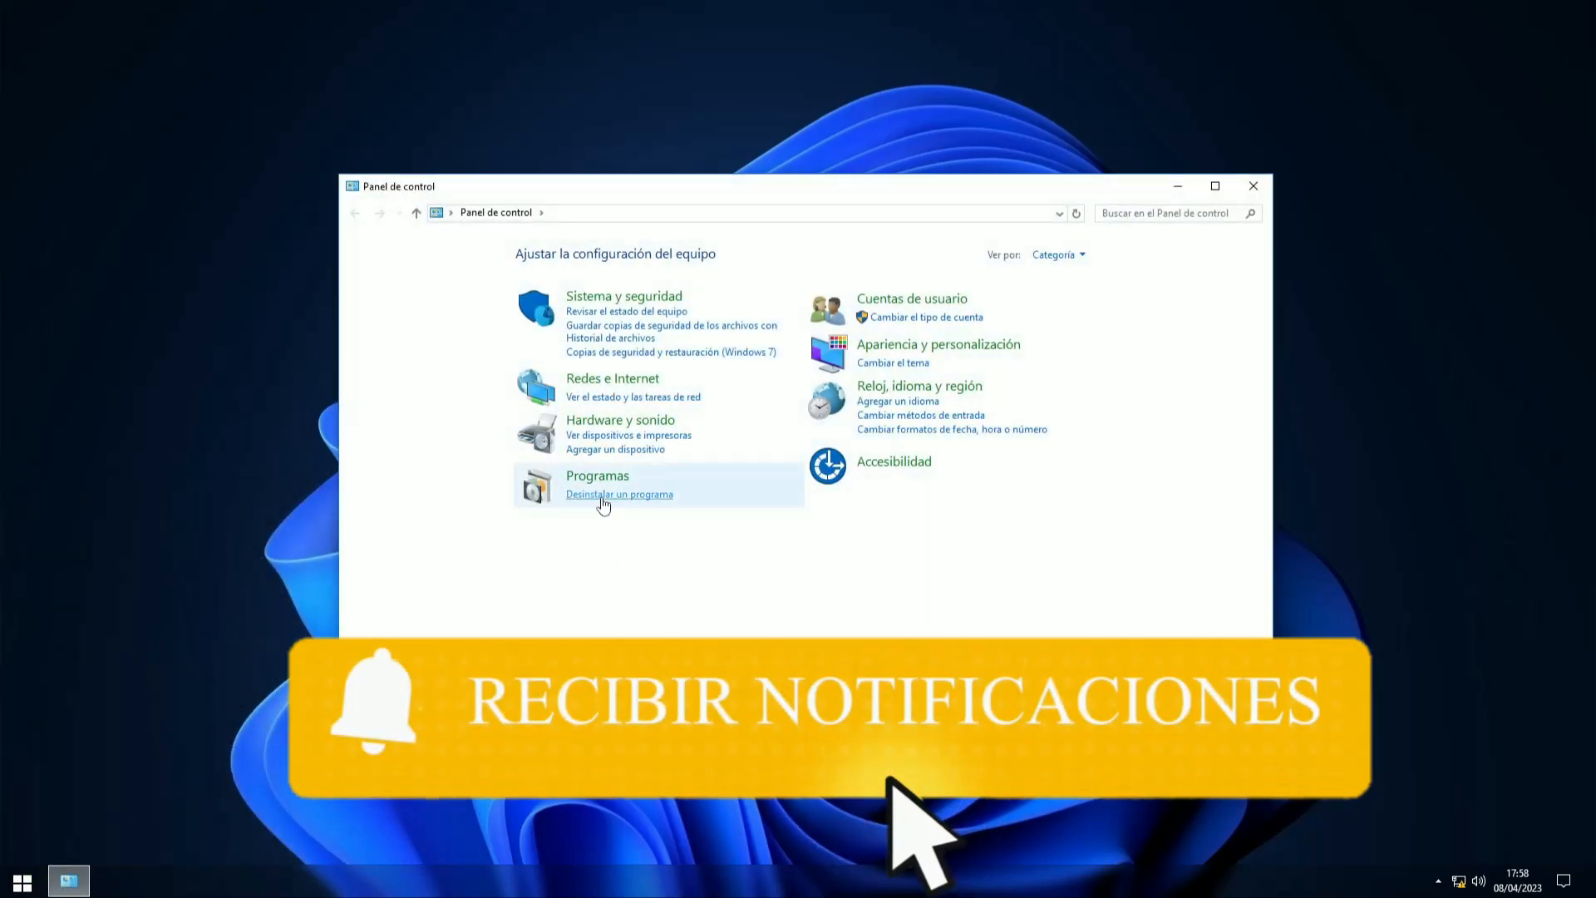
left_click(619, 496)
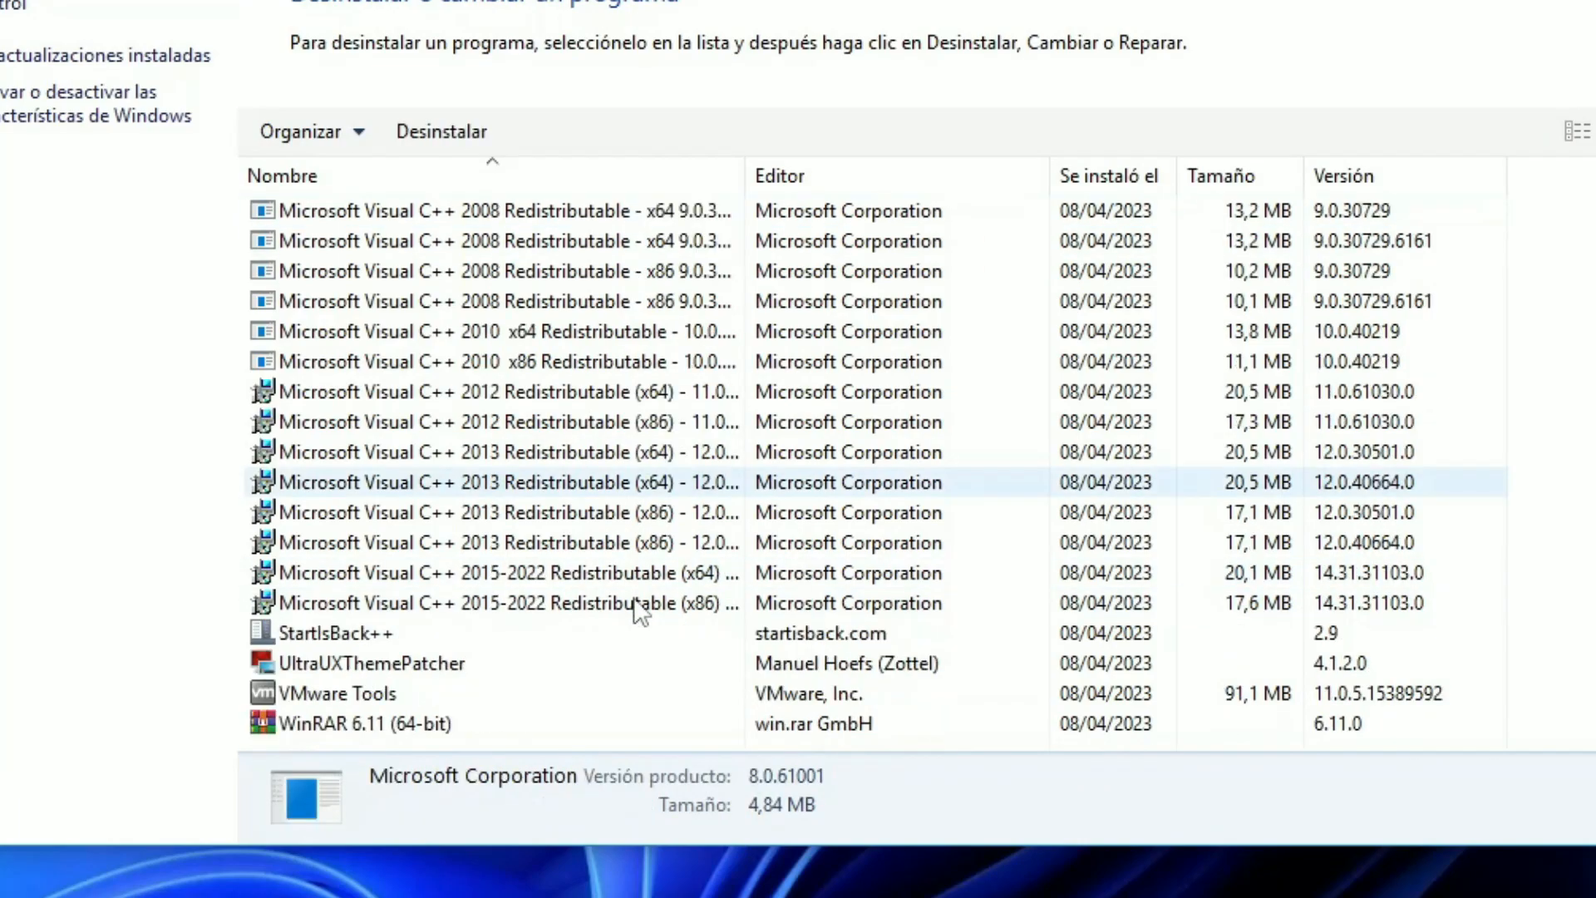
left_click(499, 602)
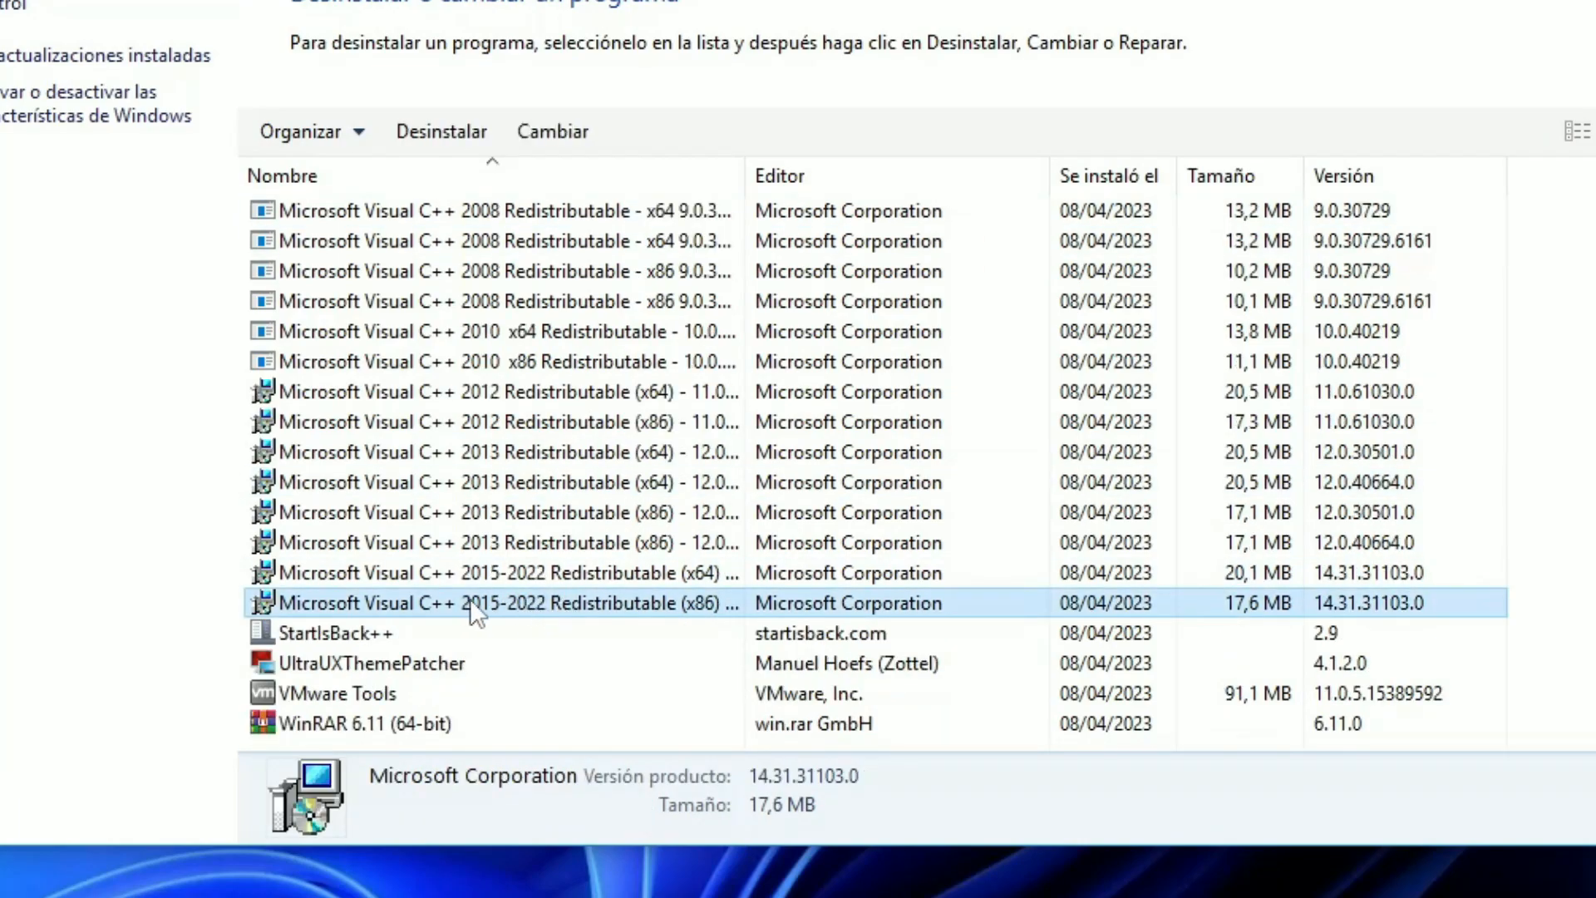
left_click(339, 632)
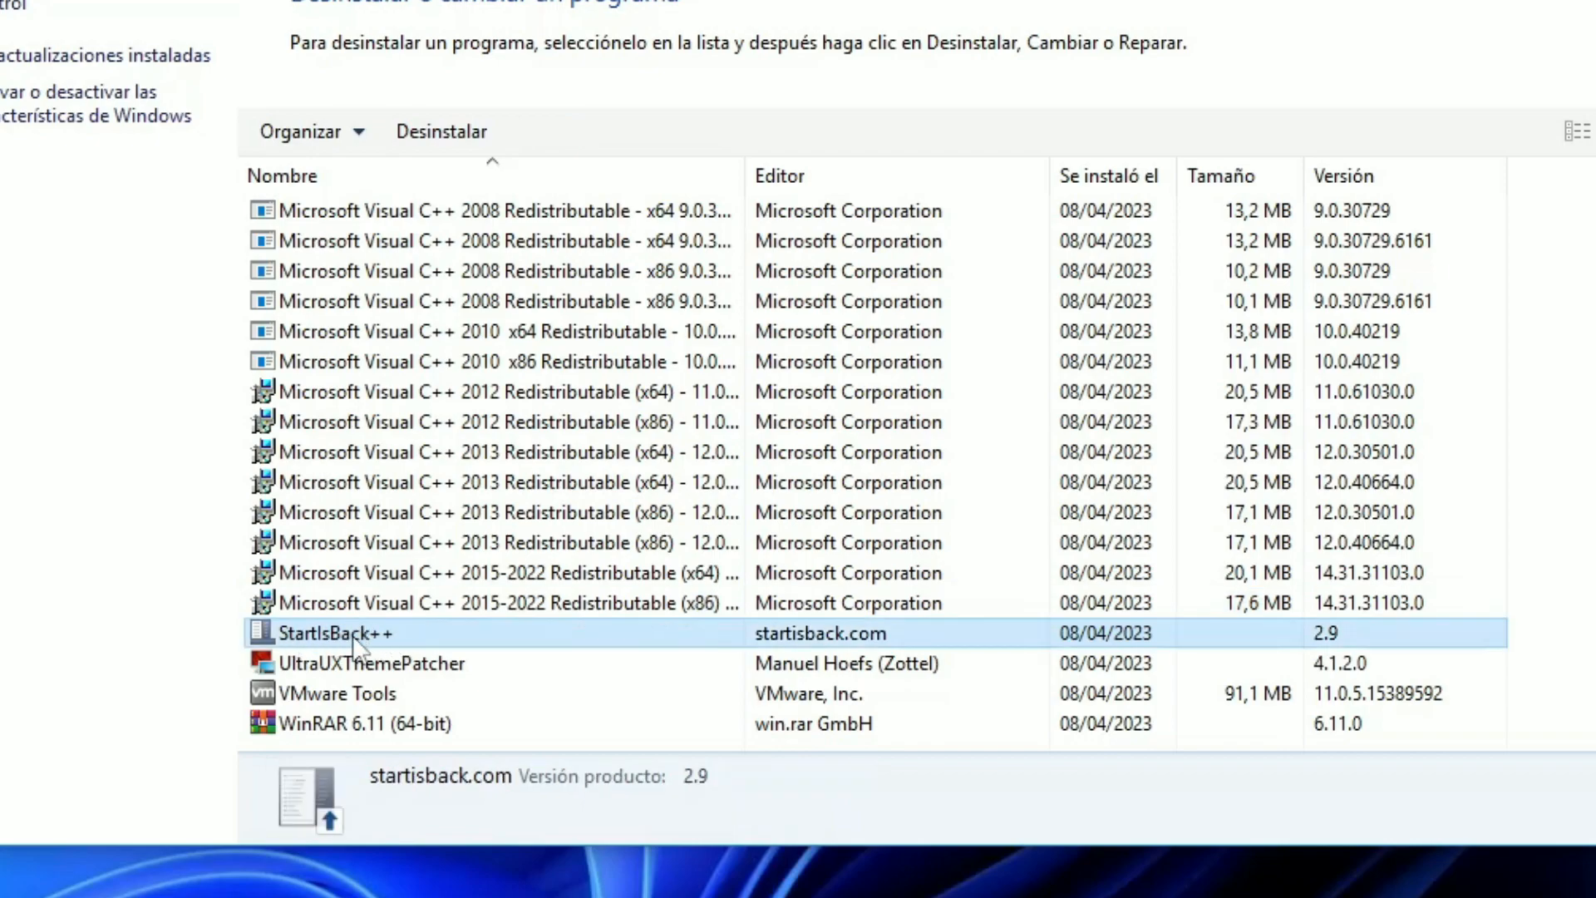
left_click(369, 663)
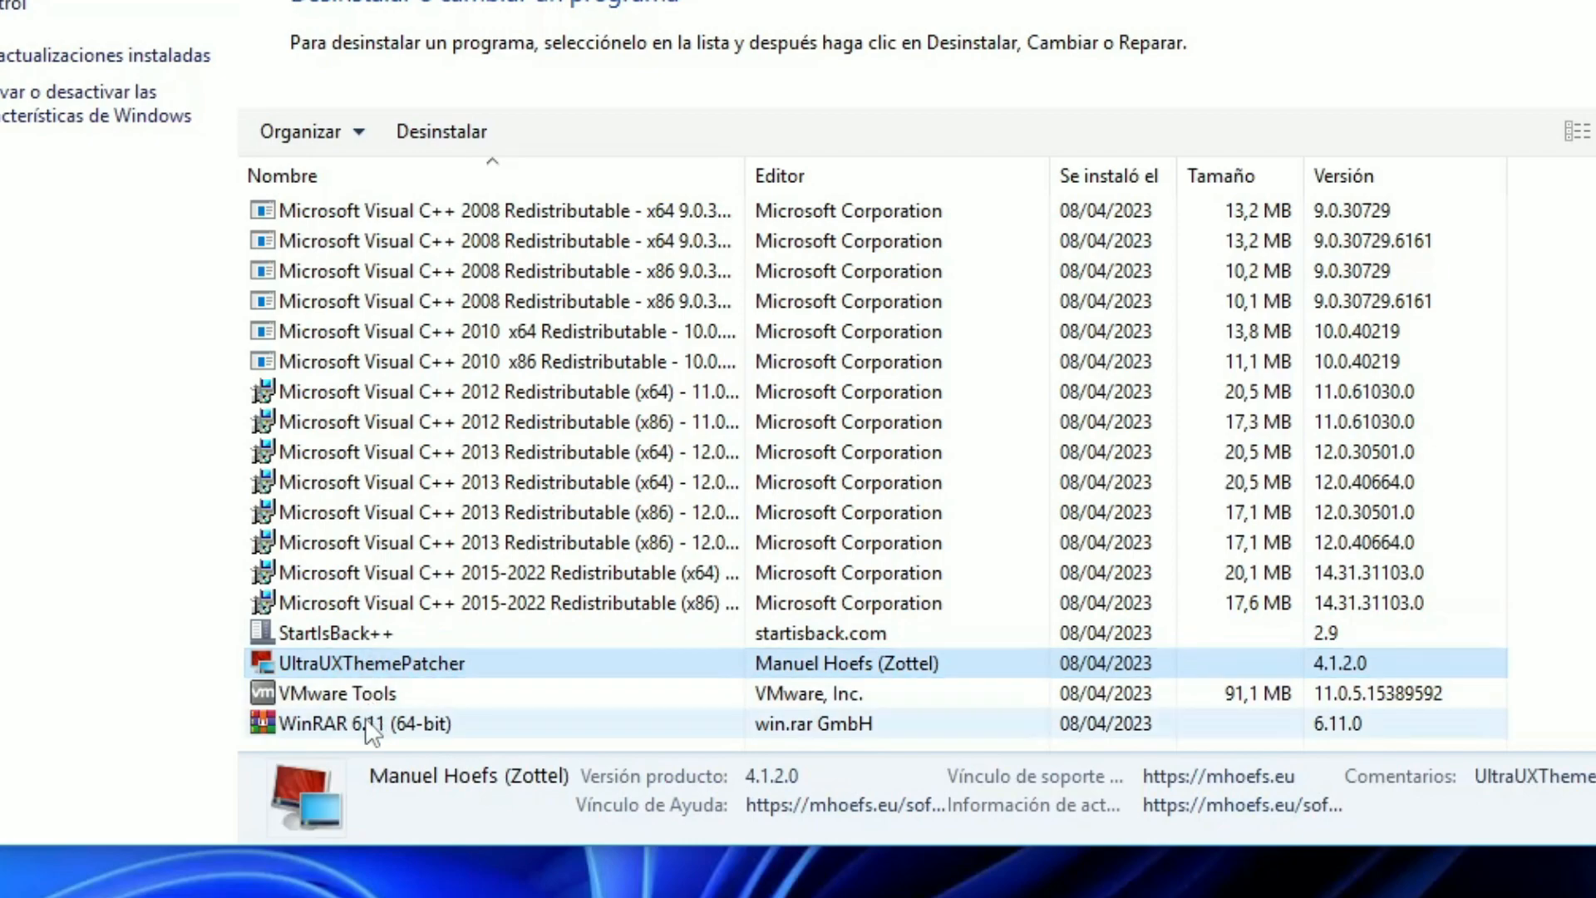
left_click(365, 724)
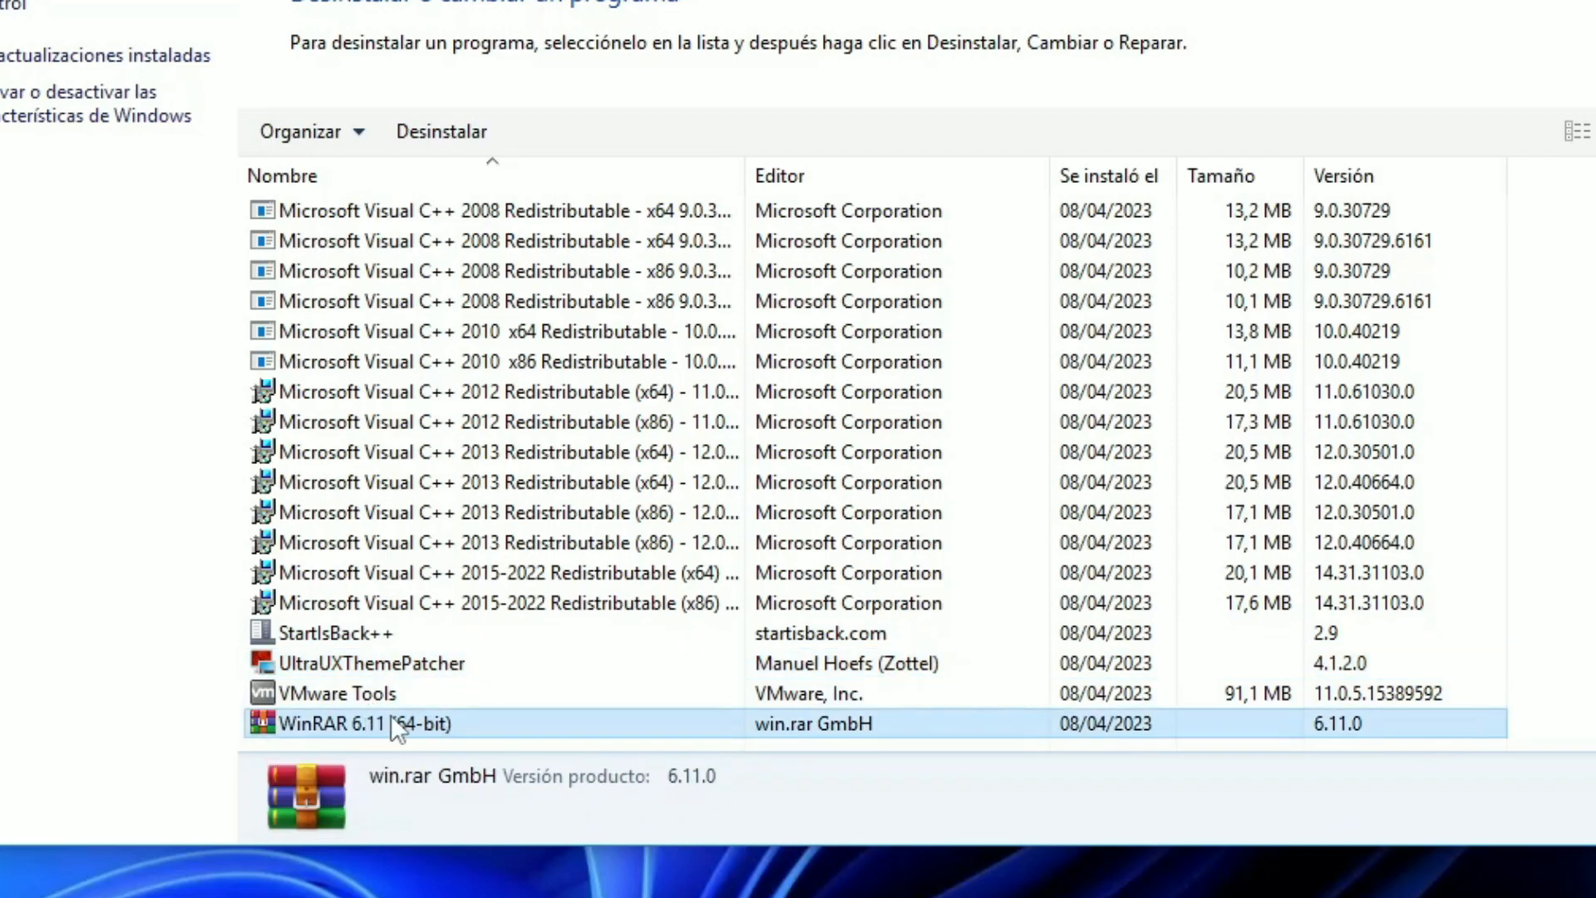
Review the two KB2565063 updates, then attempt Windows features and dismiss the OptionalFeatures.exe error.
left_click(81, 55)
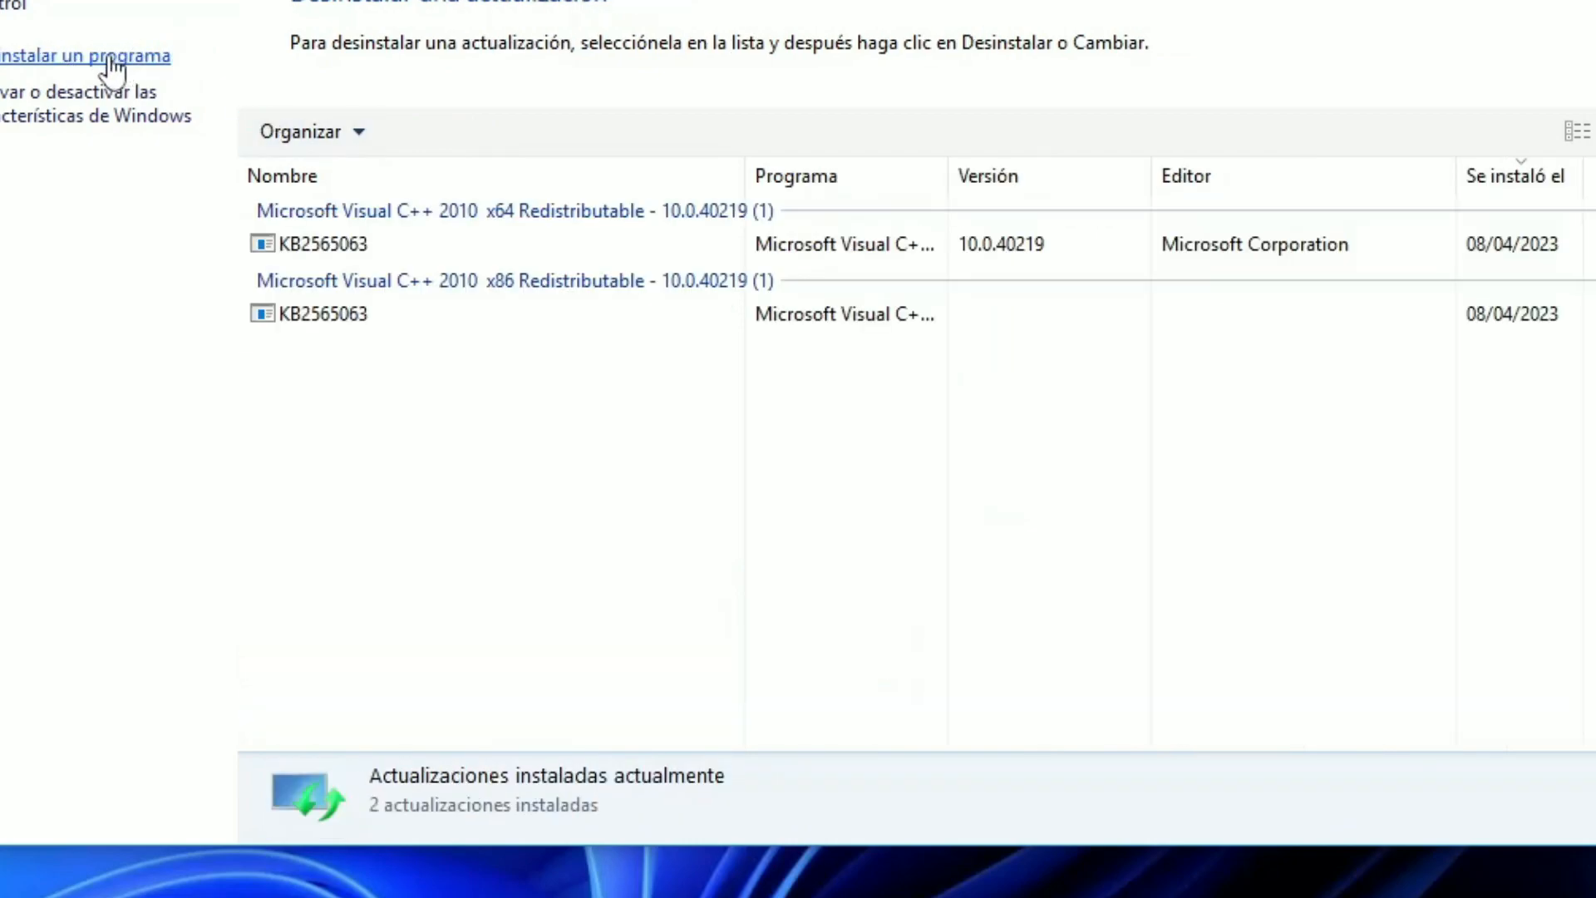
left_click(341, 315)
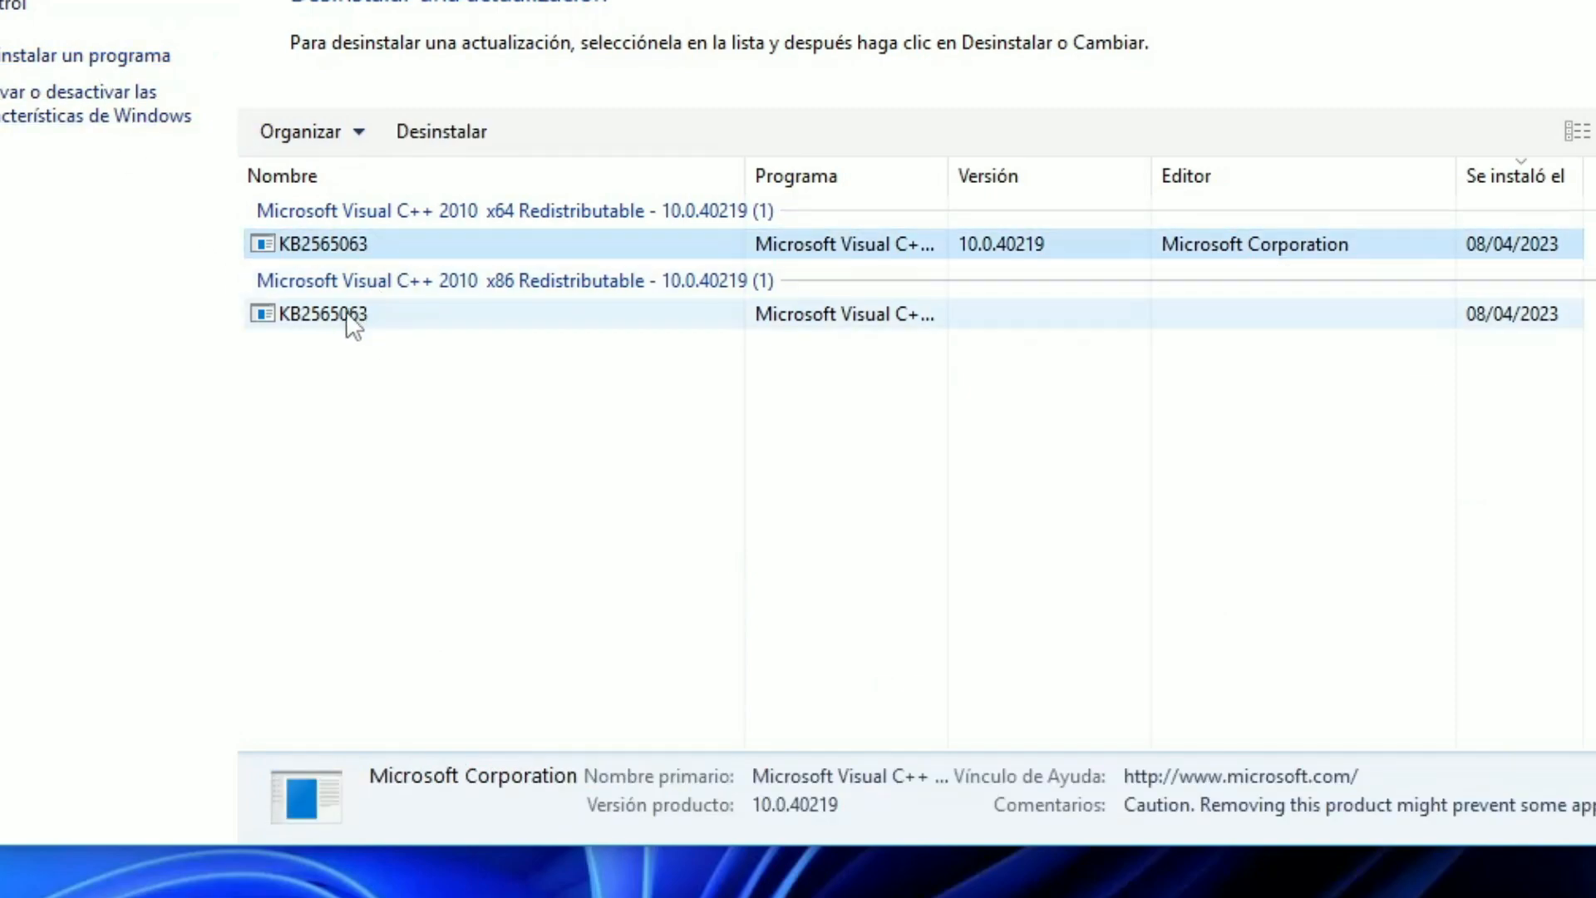
left_click(336, 315)
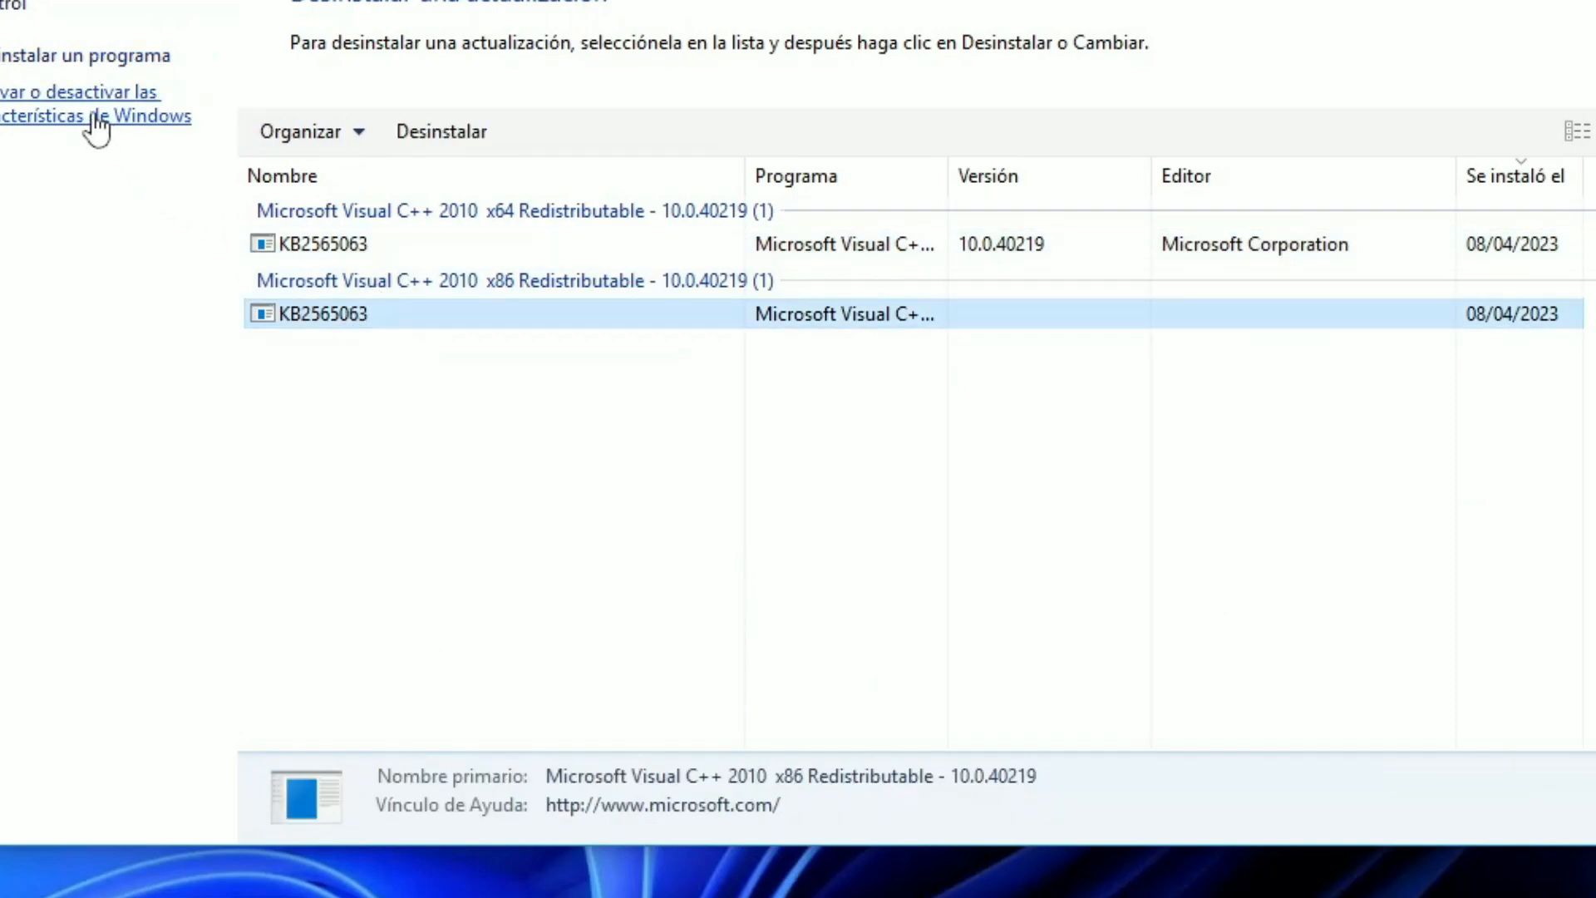
left_click(92, 103)
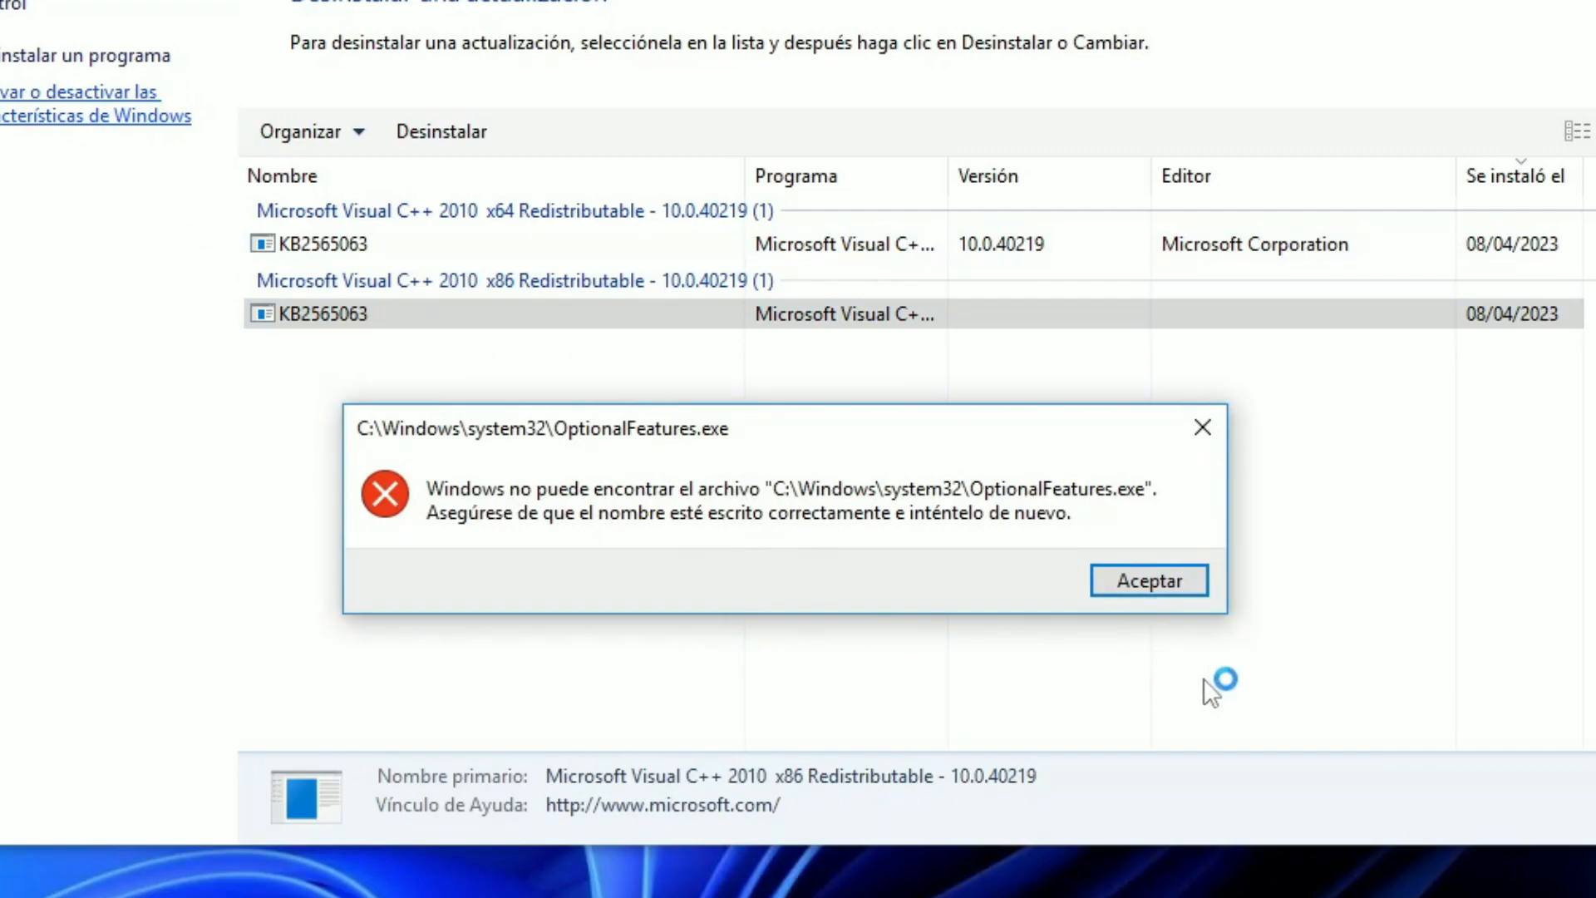
left_click(1148, 580)
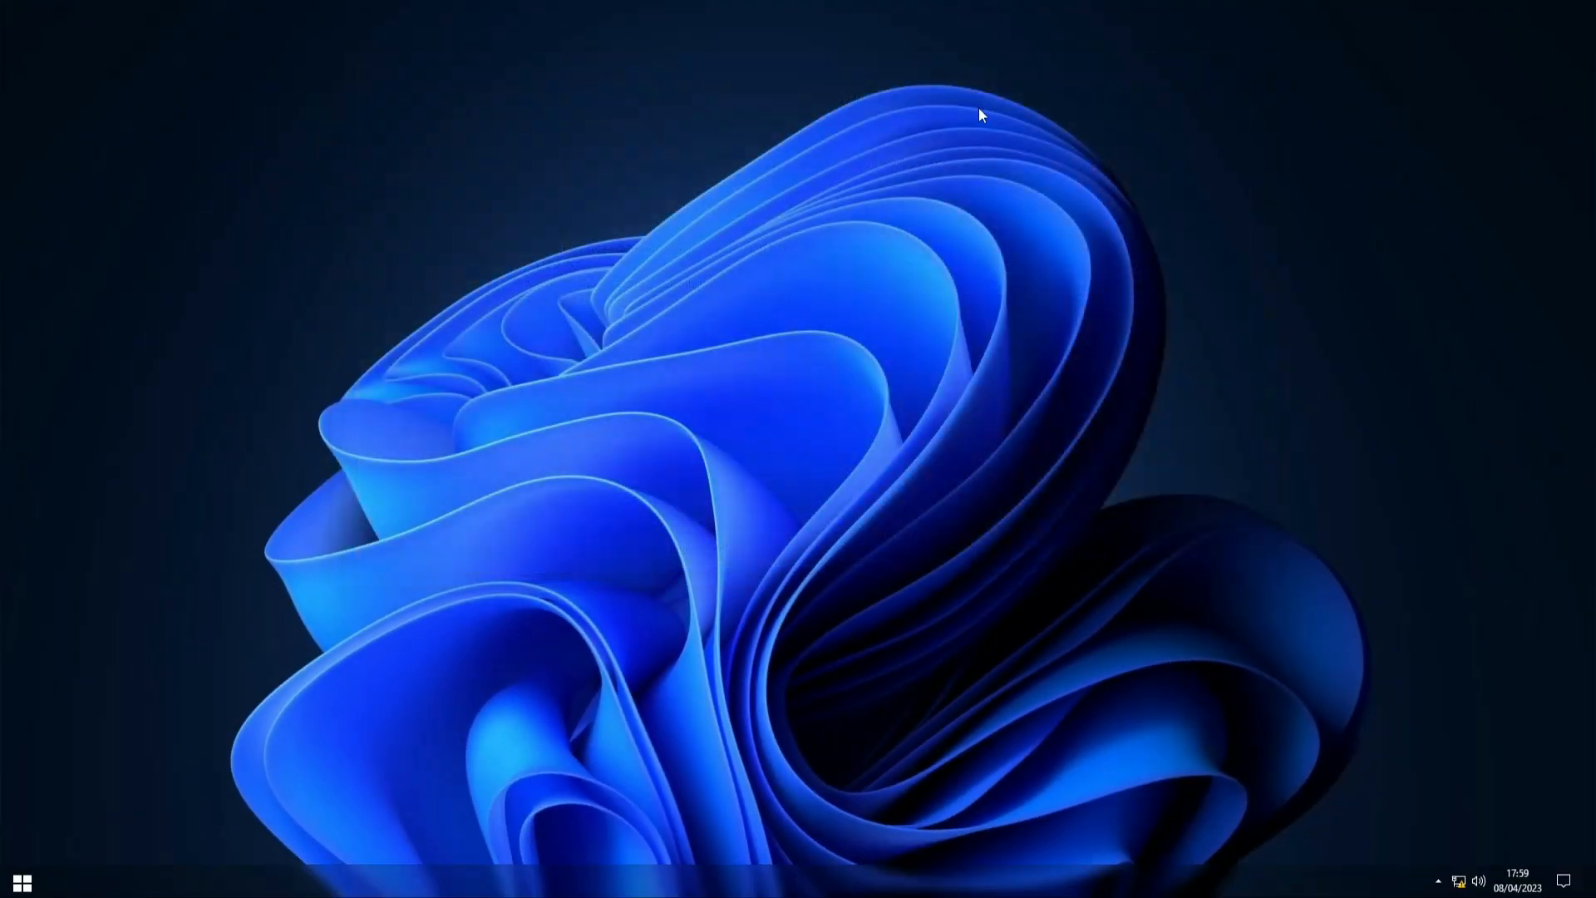
mouse_move(1158, 51)
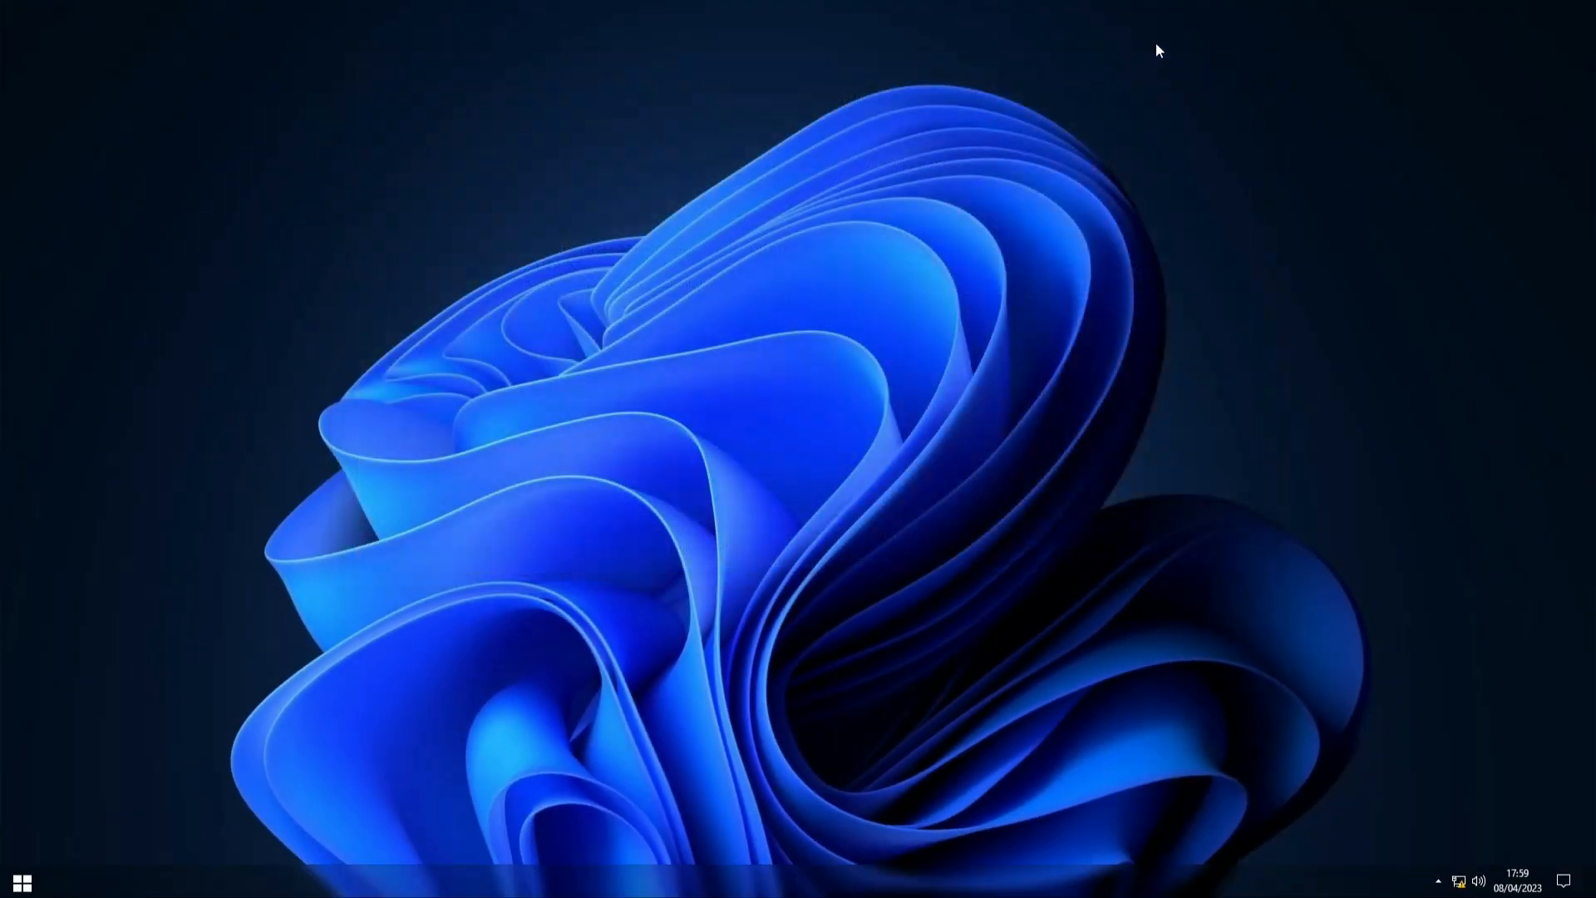
right_click(1177, 33)
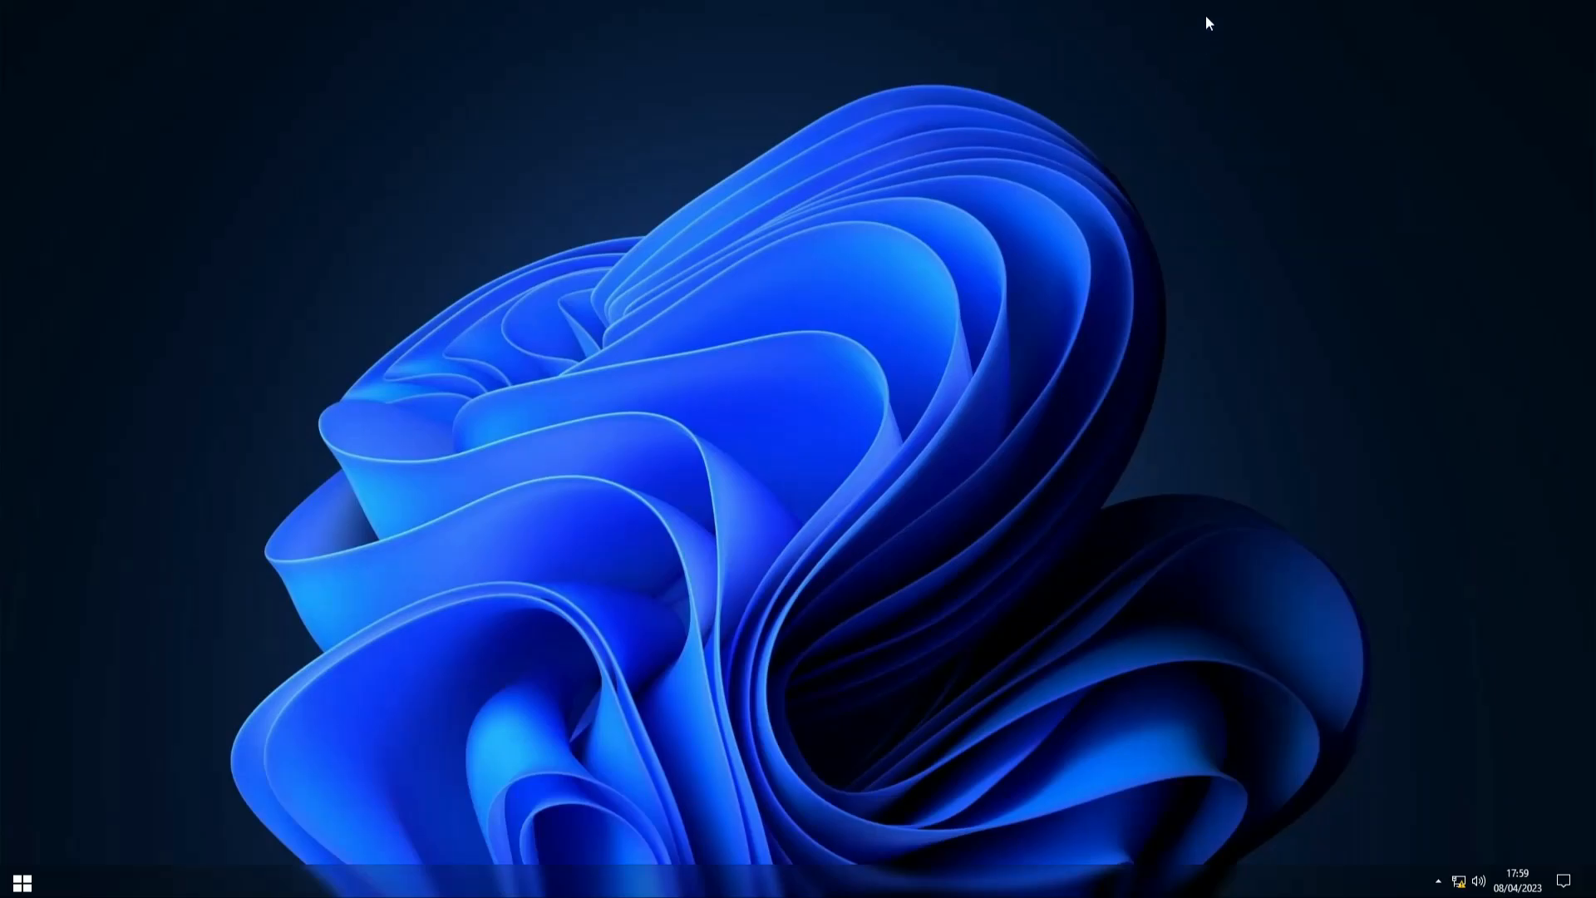
right_click(1209, 20)
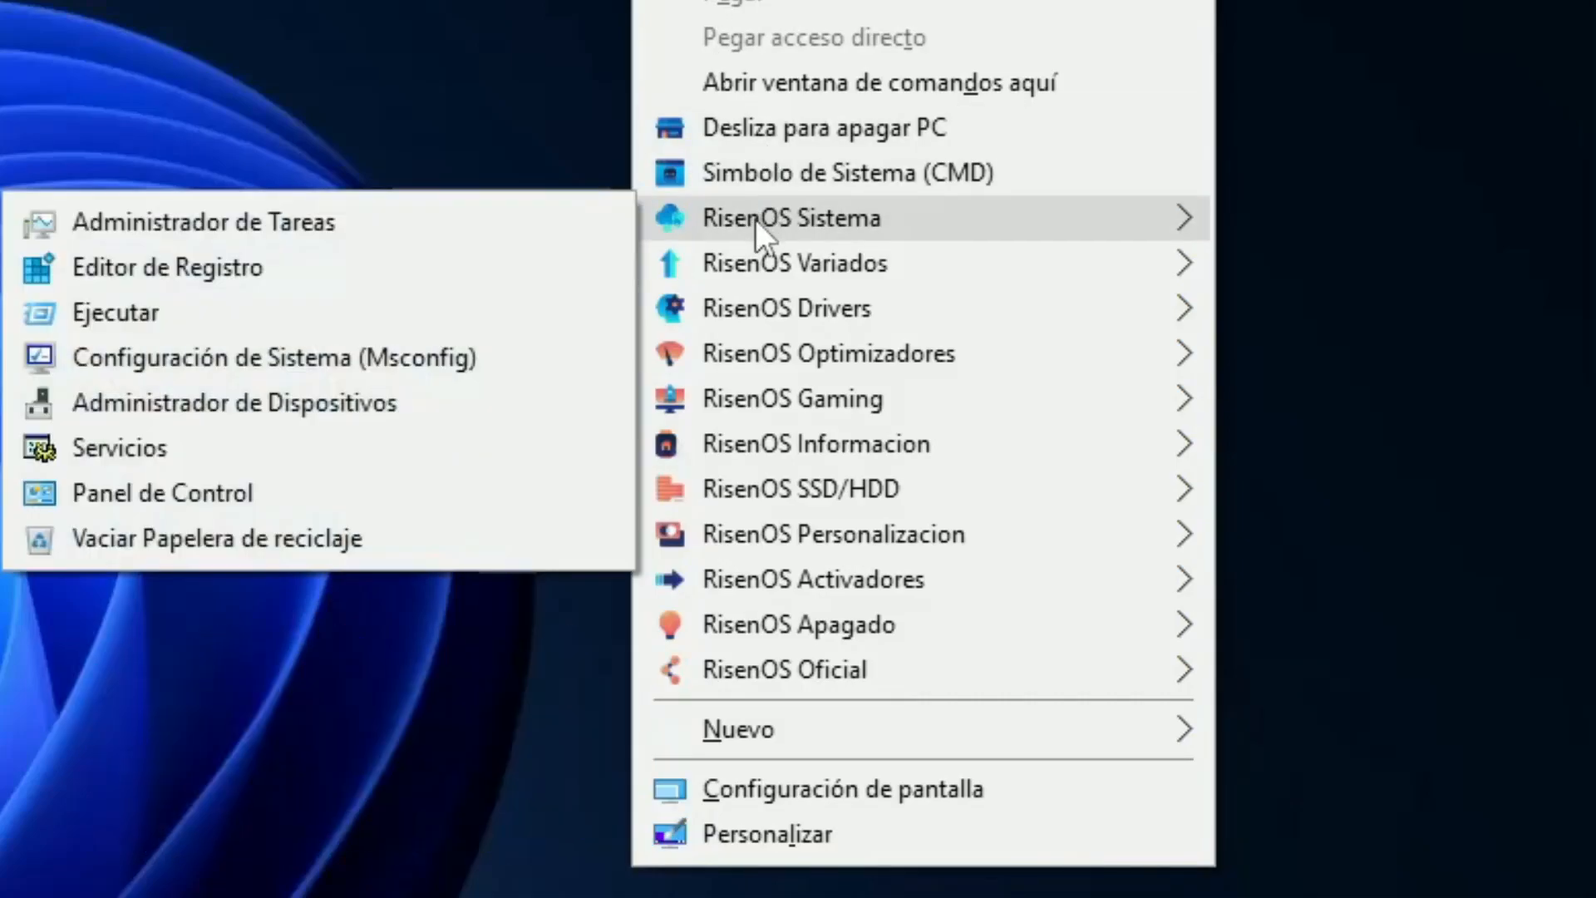
mouse_move(763, 262)
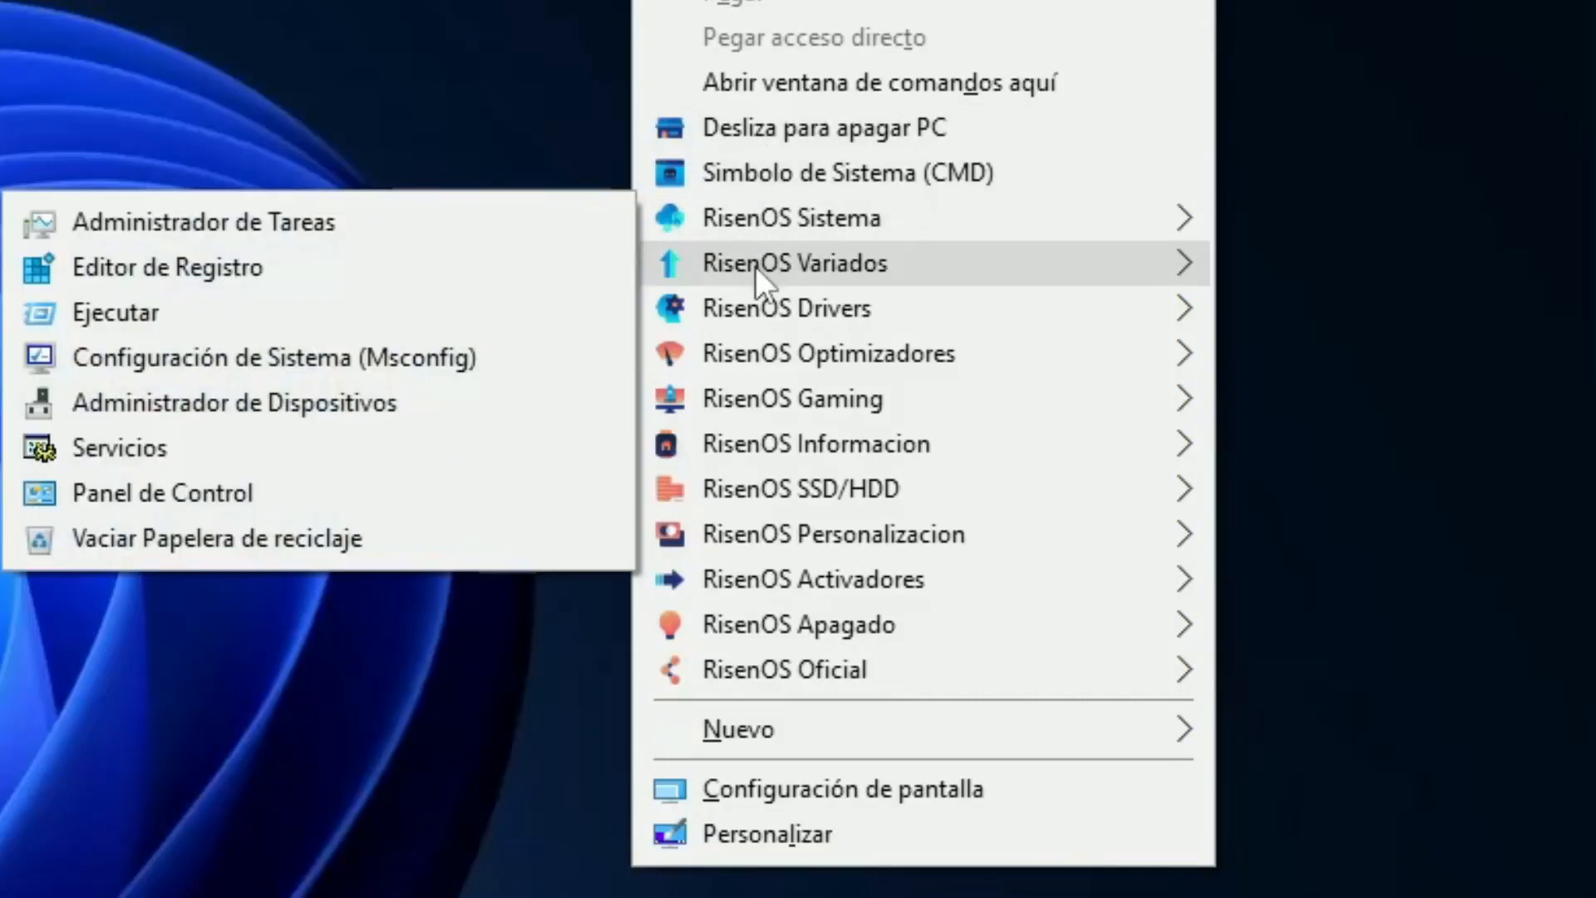
left_click(795, 263)
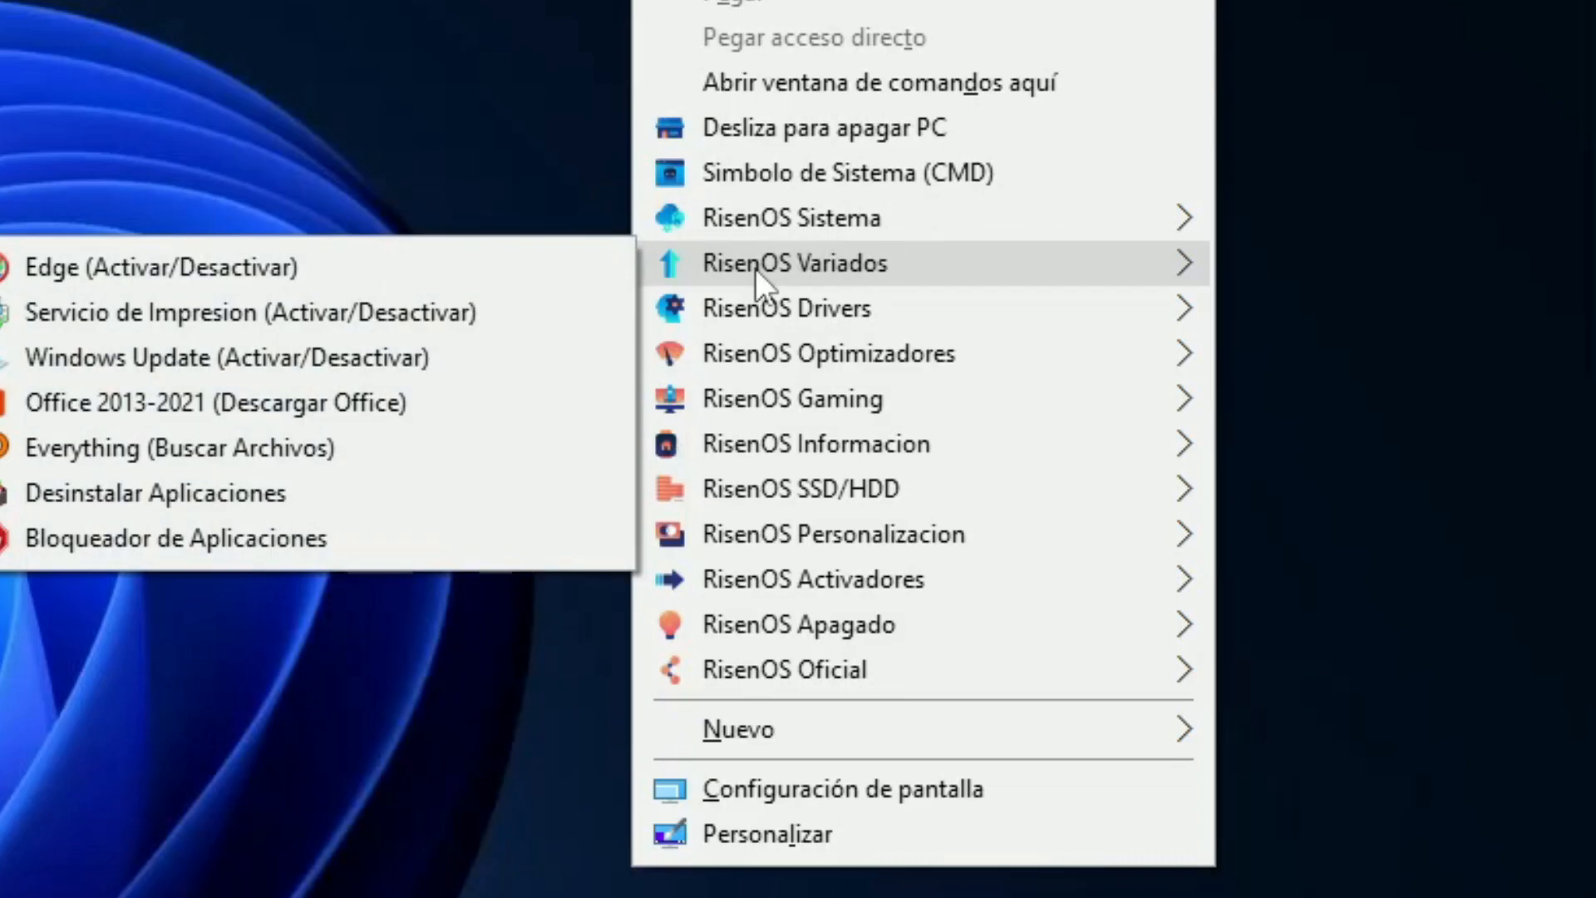
mouse_move(786, 307)
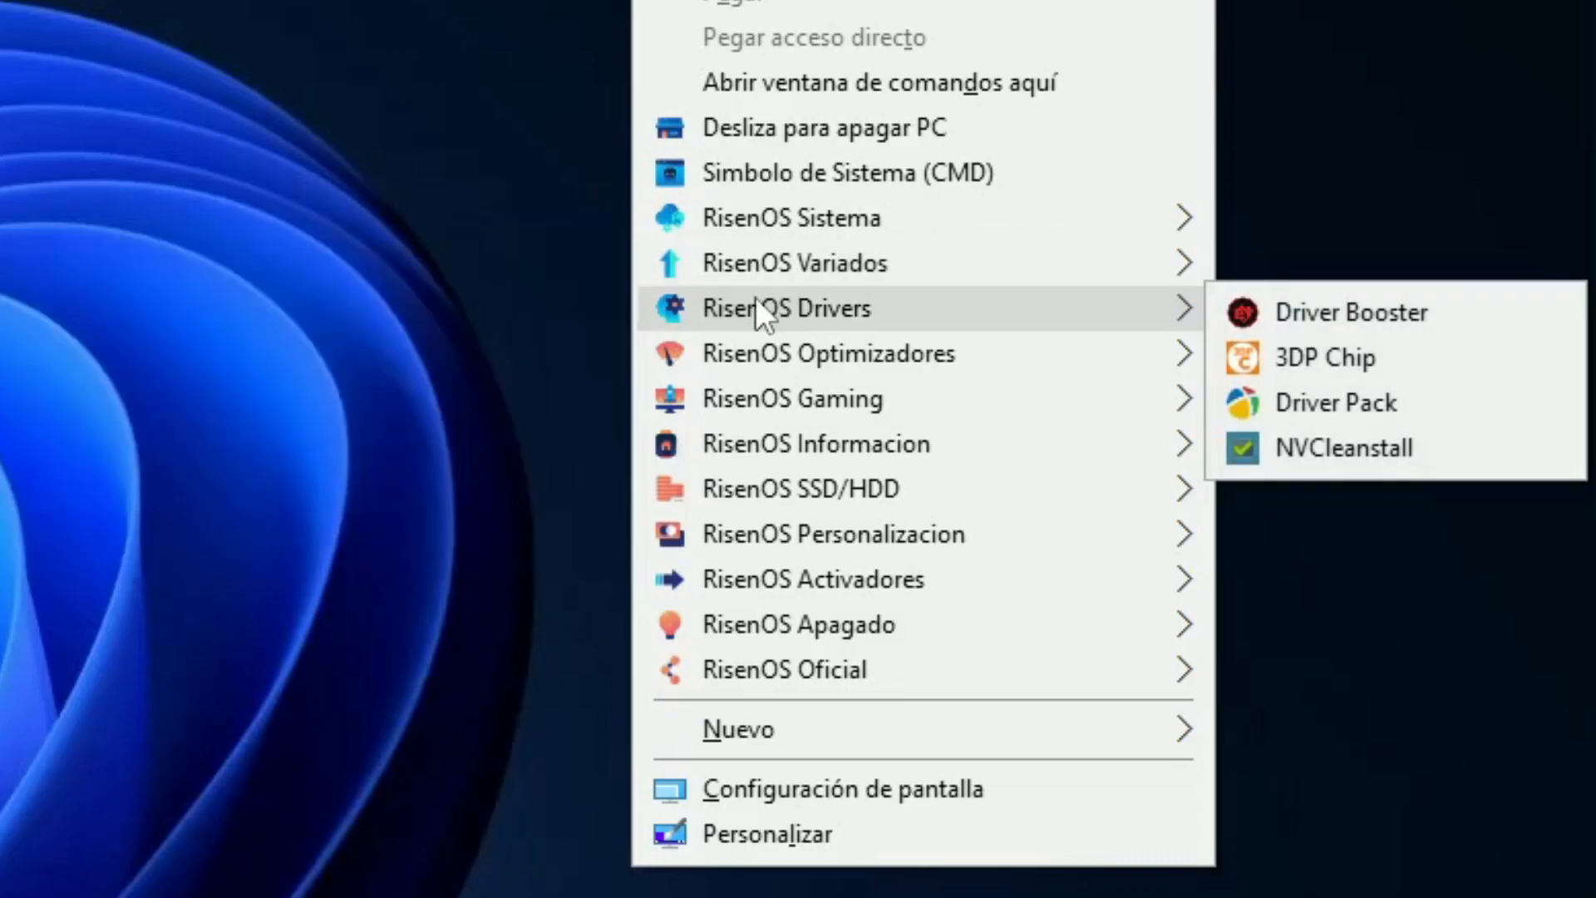
mouse_move(752, 359)
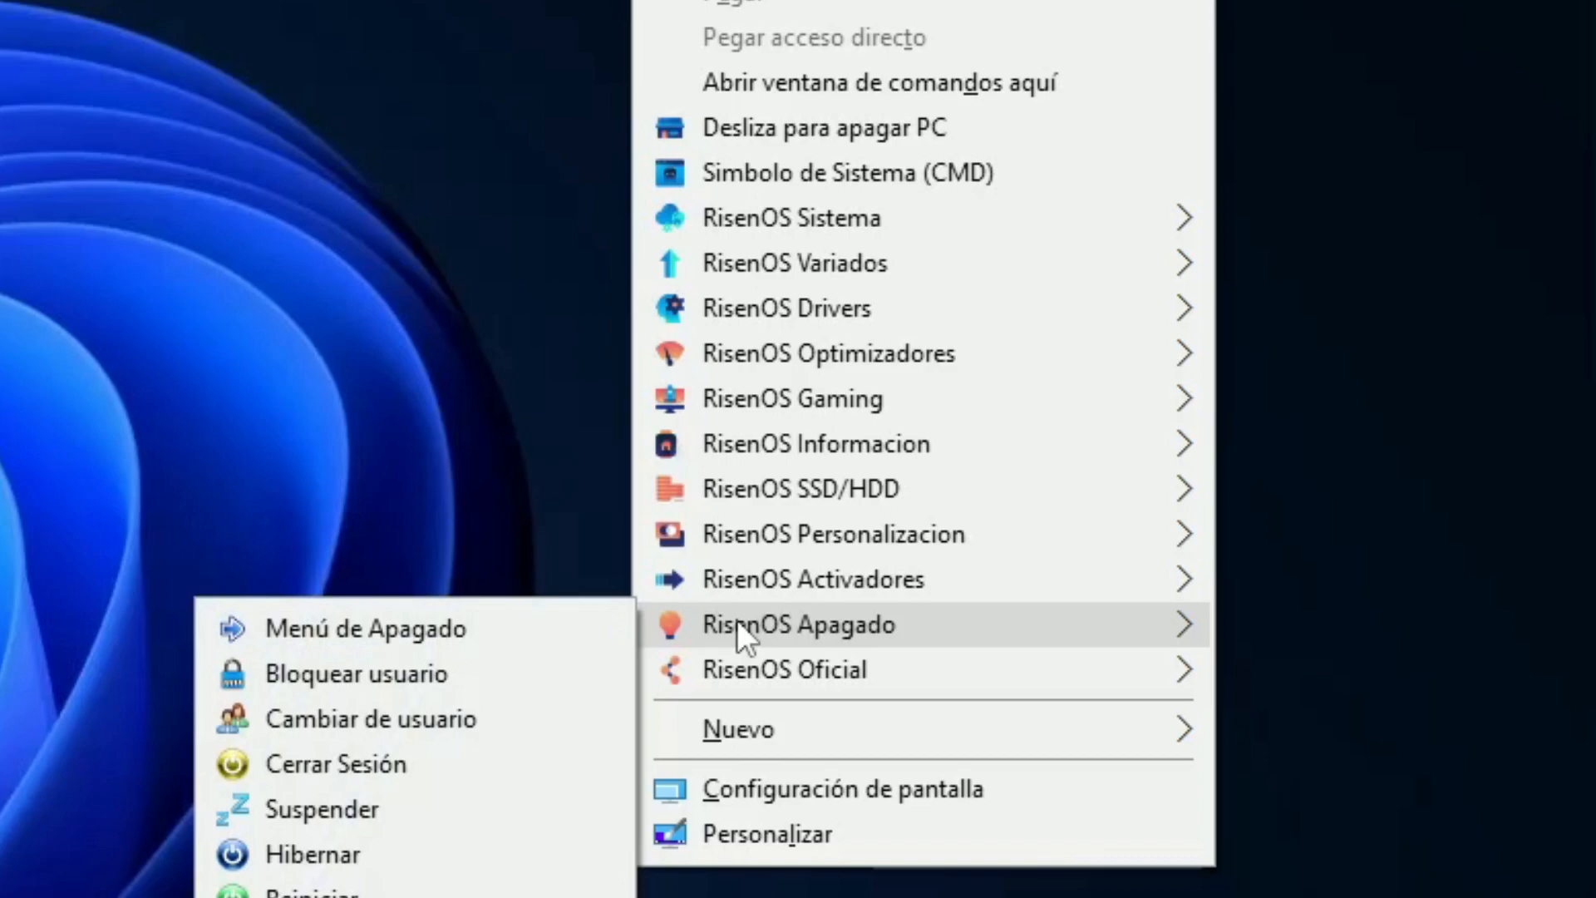
mouse_move(783, 669)
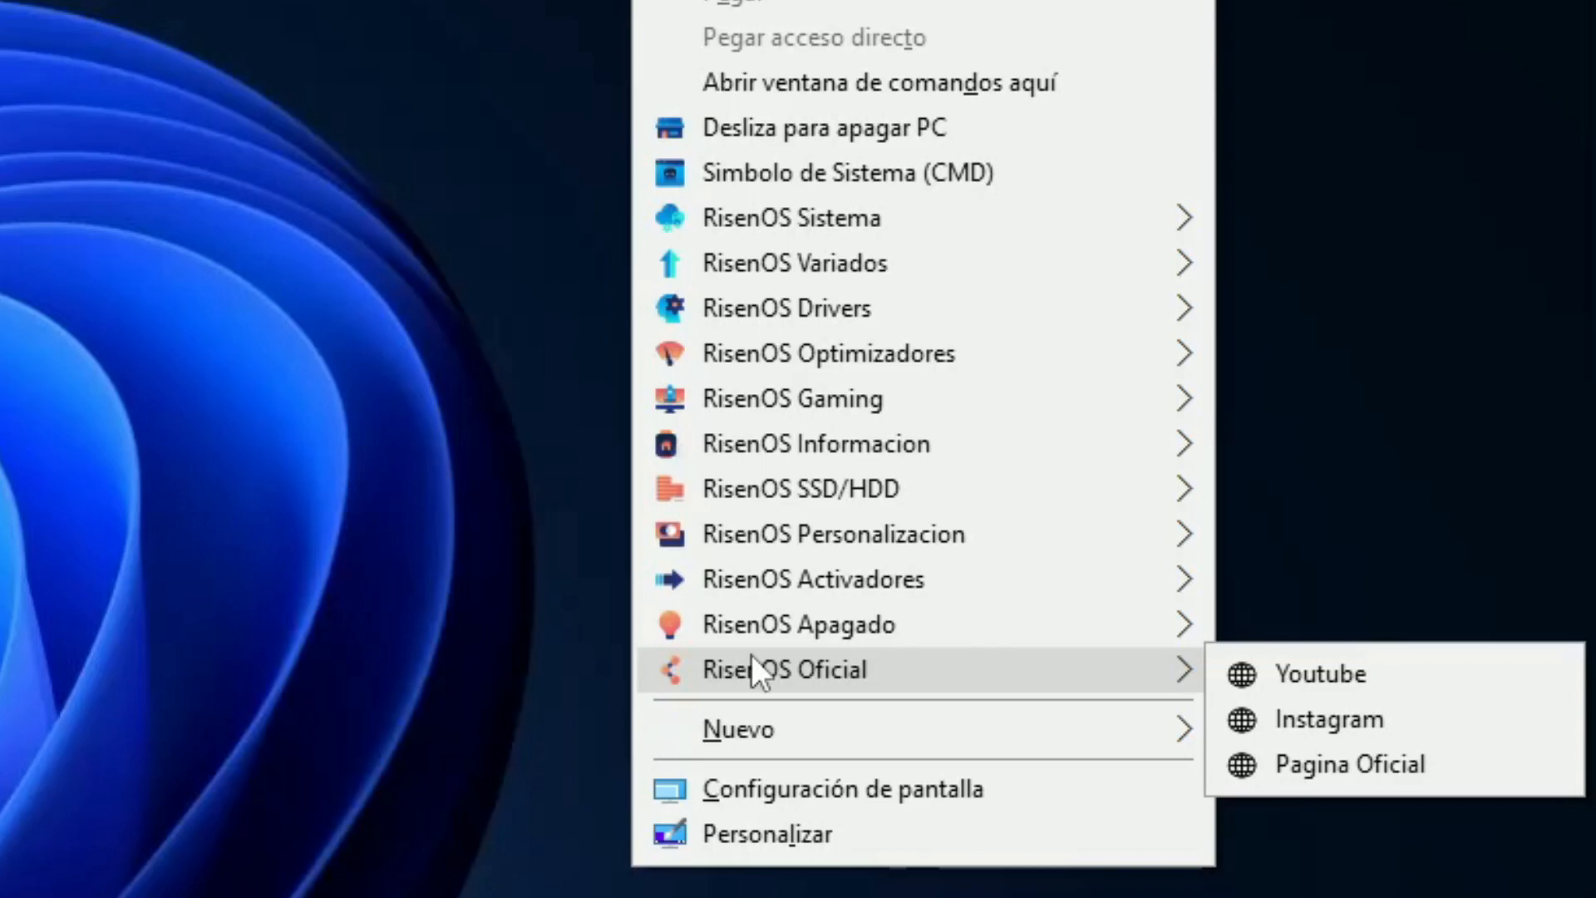
mouse_move(354, 843)
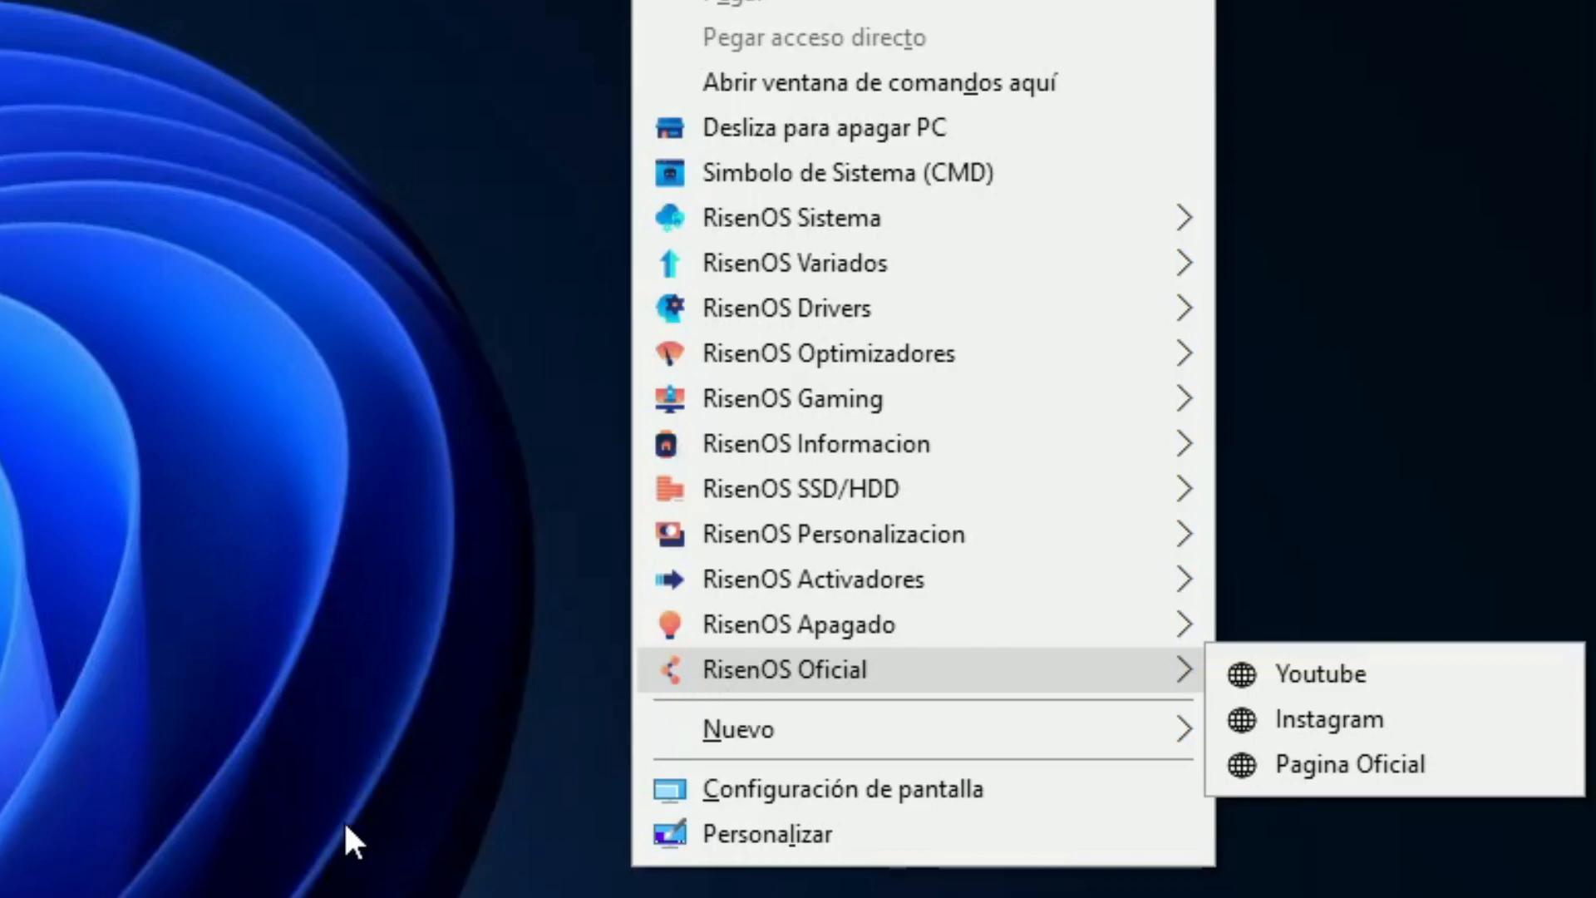
left_click(965, 509)
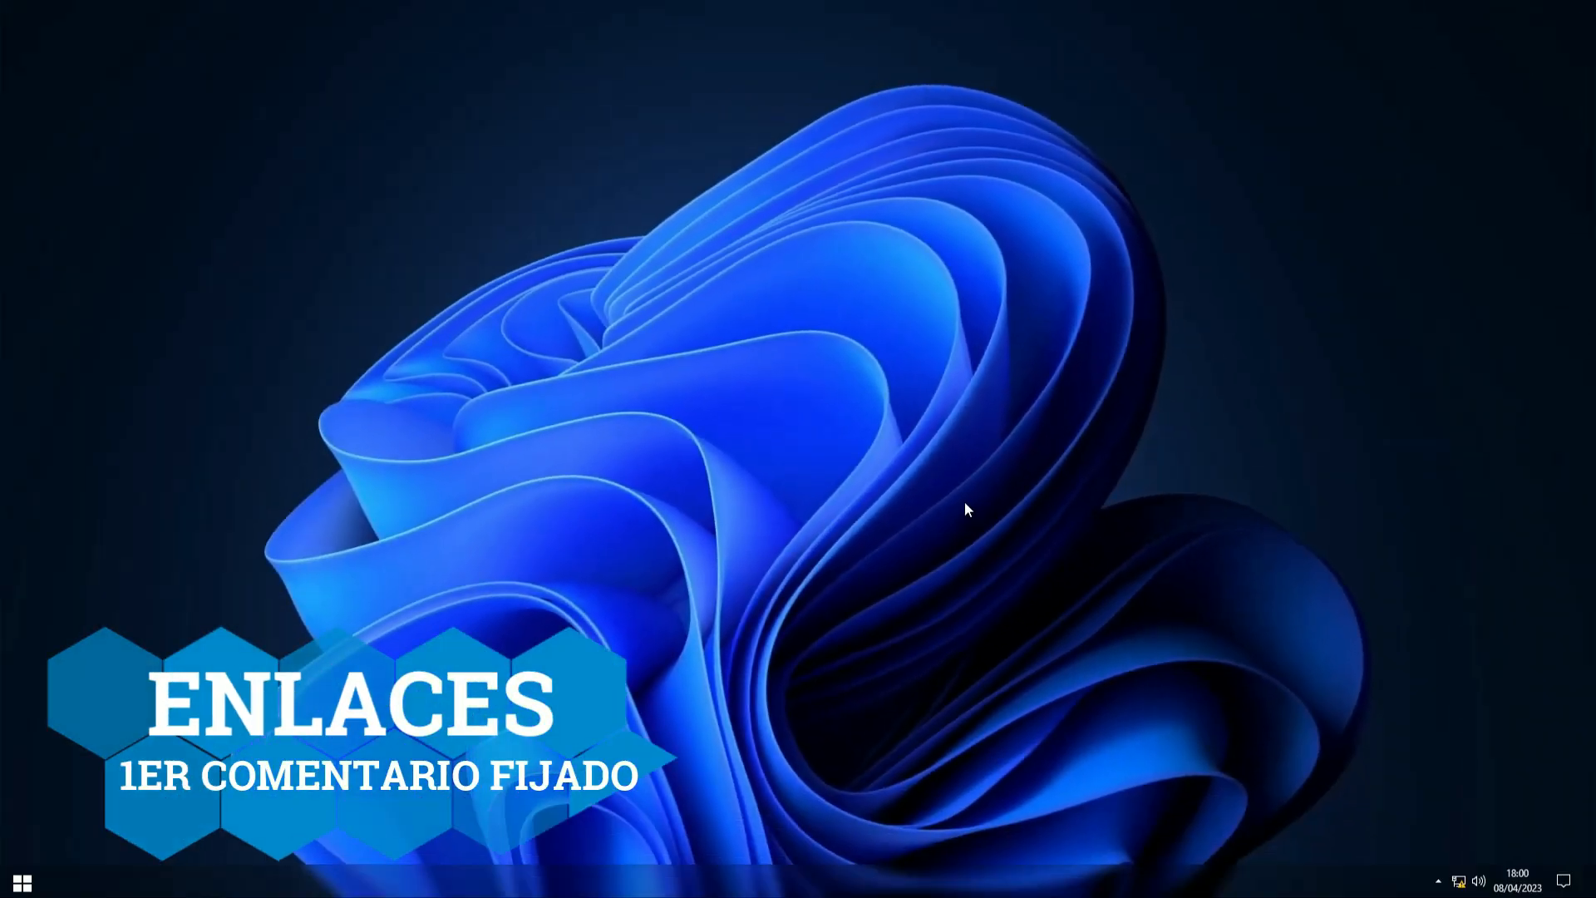